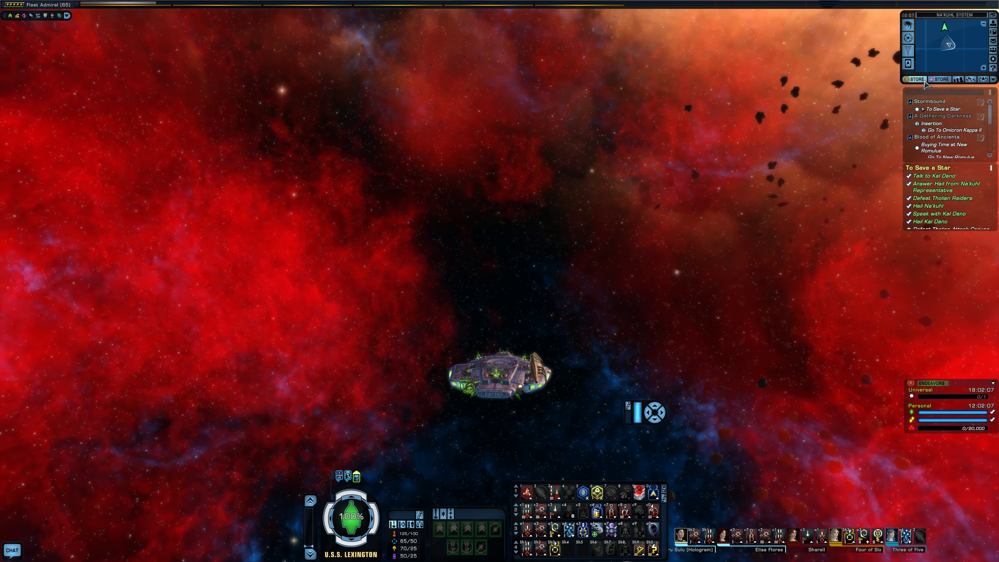
Browse the store's ships, then the journal's Klingon War, Cardassian Struggle and New Romulus episodes.
{"action": "left_click", "coordinate": [915, 79]}
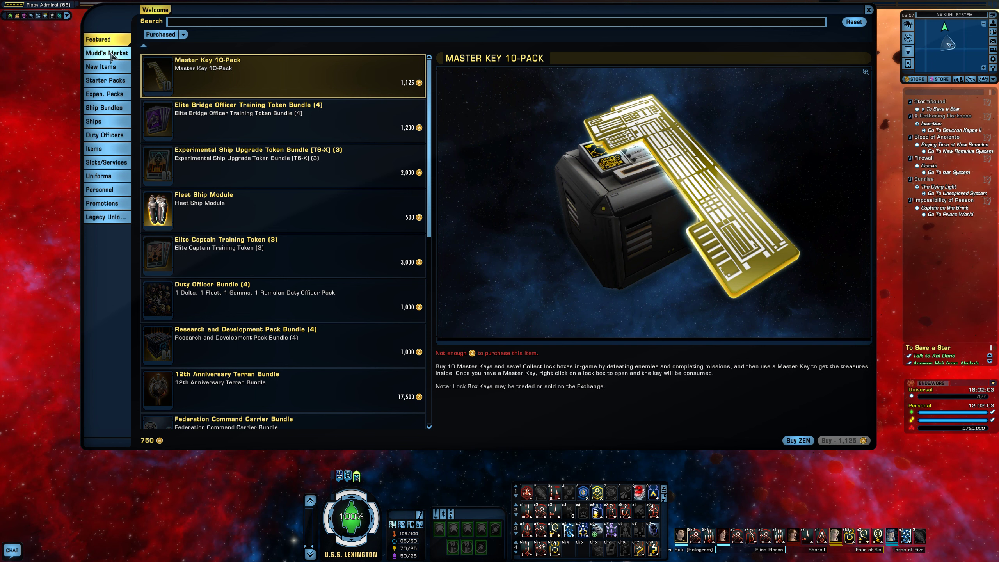
{"action": "mouse_move", "coordinate": [94, 121]}
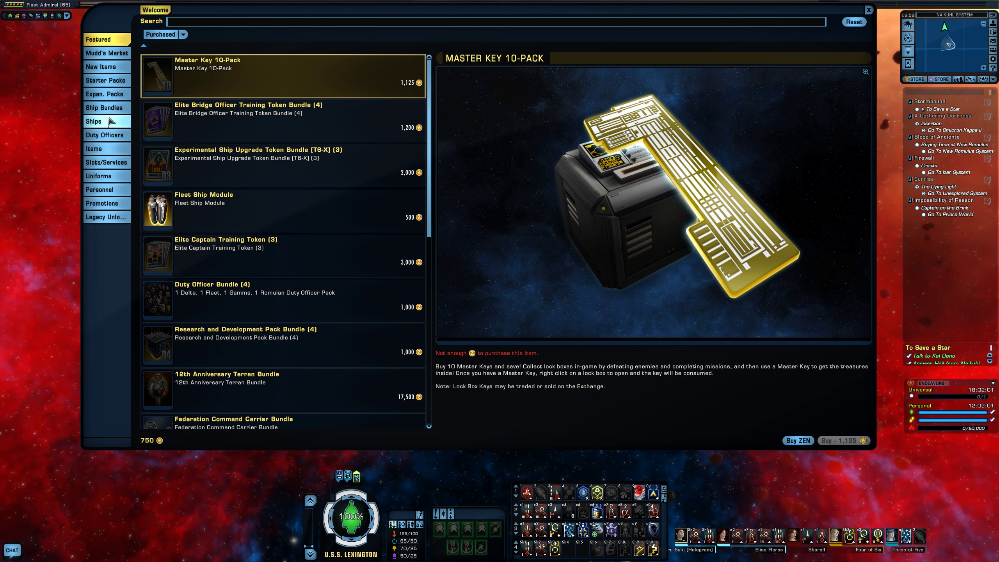
{"action": "left_click", "coordinate": [93, 121]}
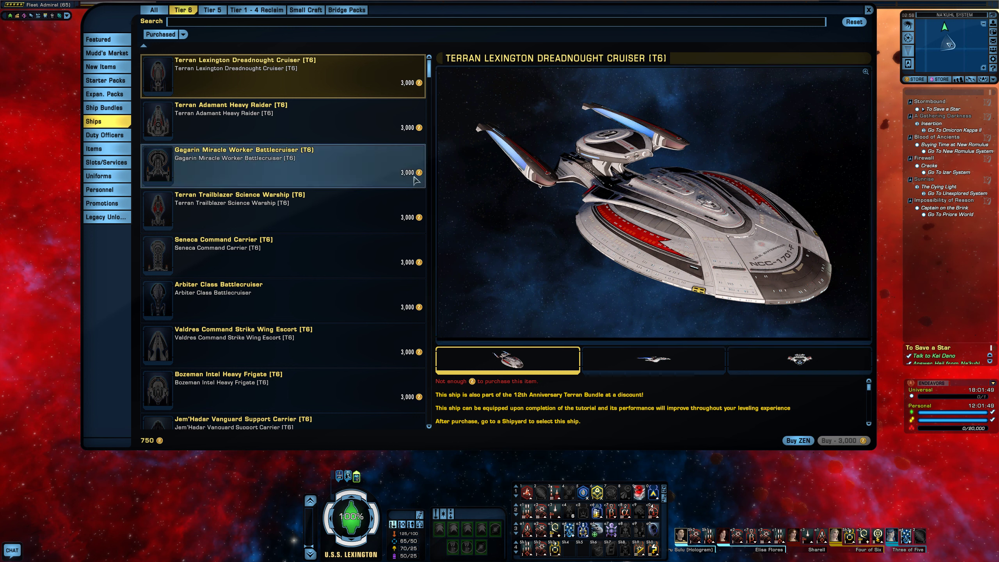
{"action": "mouse_move", "coordinate": [414, 179]}
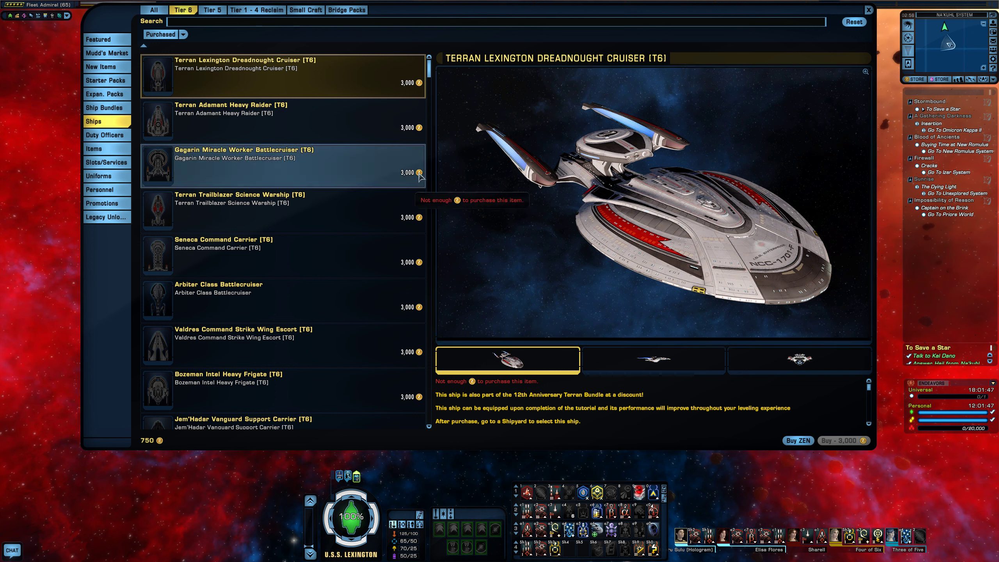
{"action": "mouse_move", "coordinate": [797, 440]}
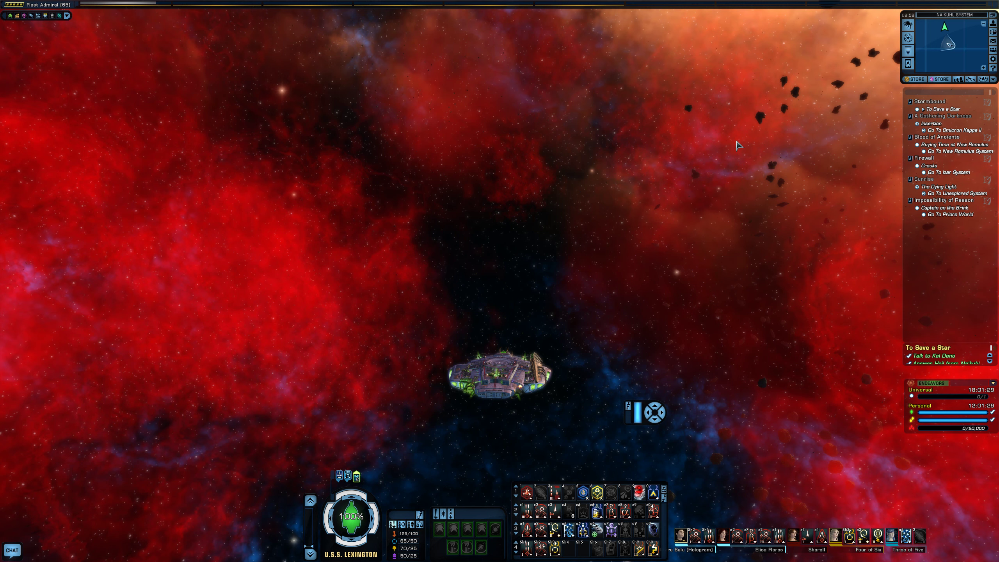
{"action": "mouse_move", "coordinate": [821, 73]}
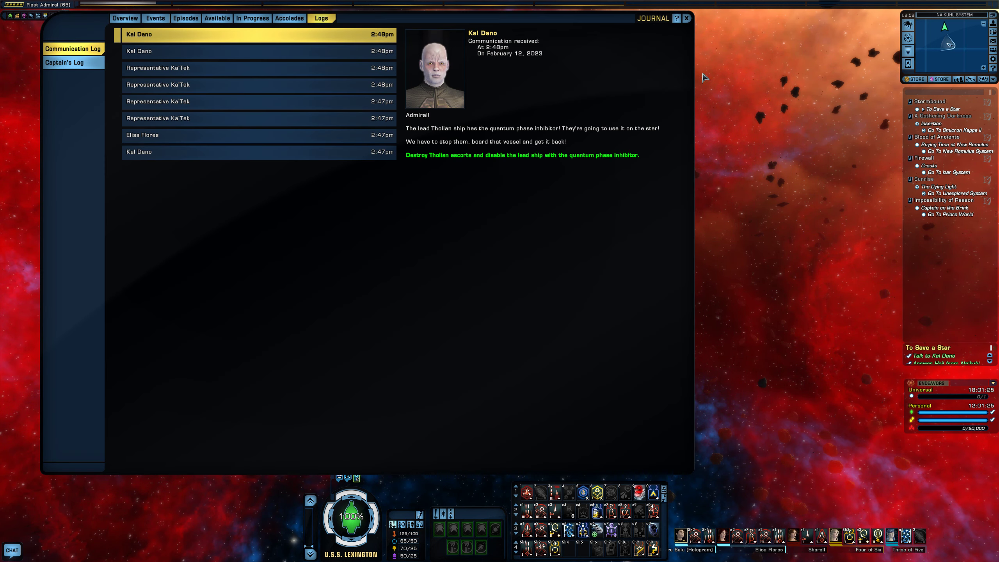
{"action": "left_click", "coordinate": [185, 17]}
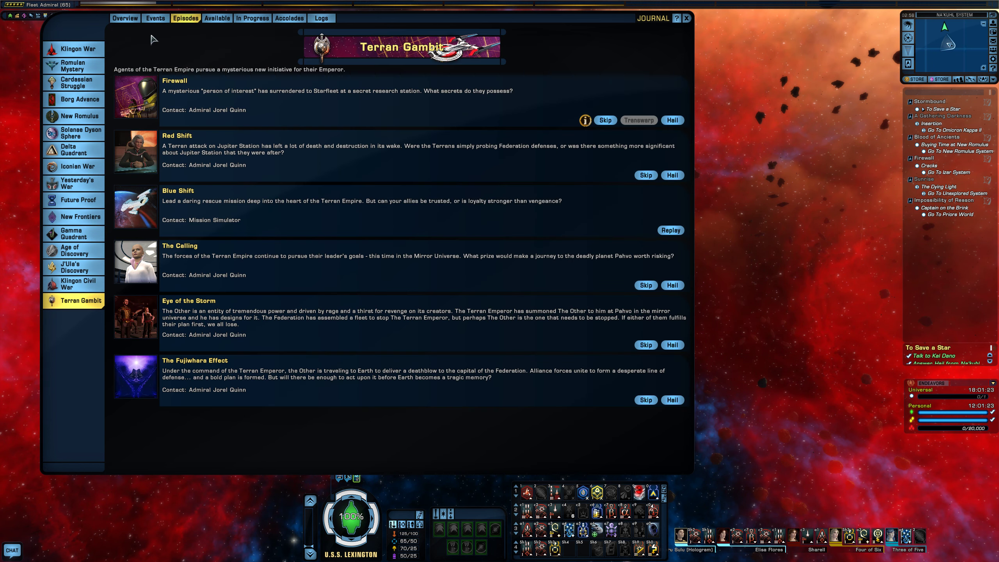
{"action": "mouse_move", "coordinate": [73, 48]}
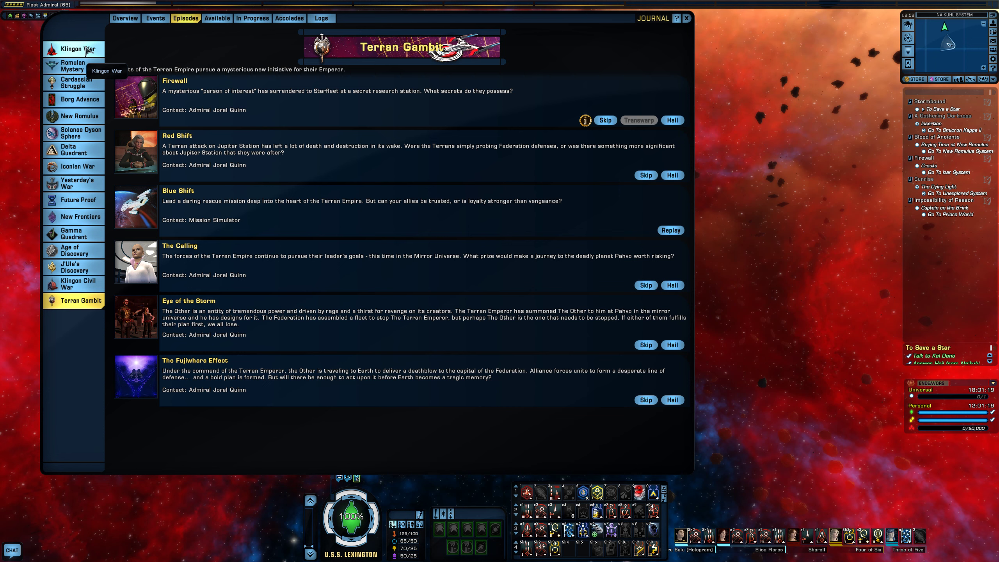
{"action": "left_click", "coordinate": [78, 48]}
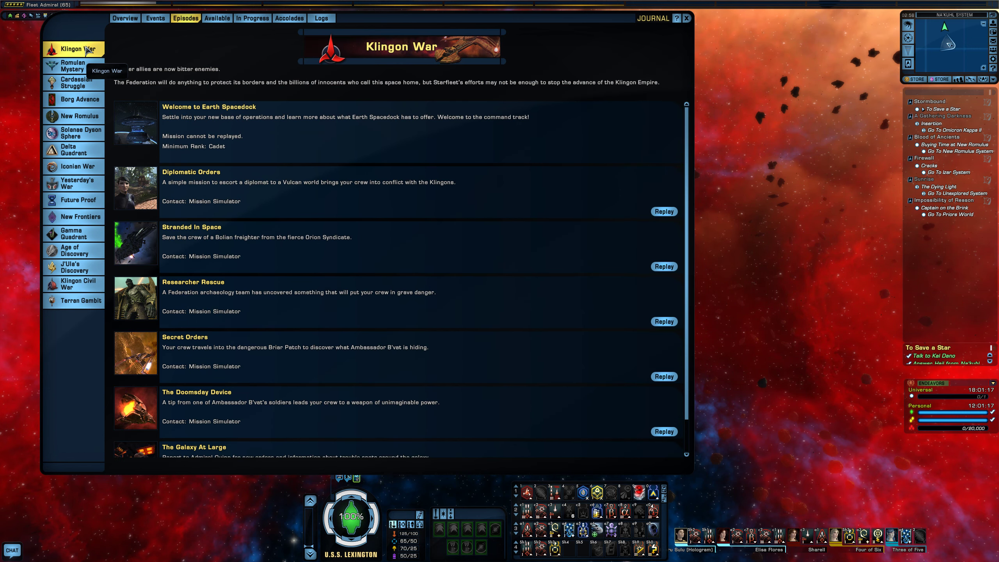
{"action": "left_click", "coordinate": [76, 83]}
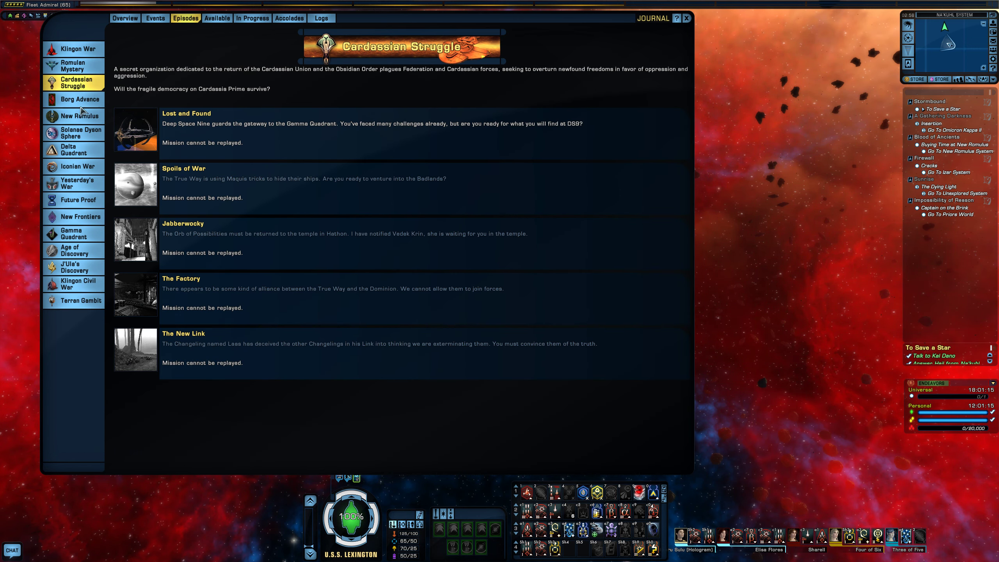
{"action": "left_click", "coordinate": [73, 115]}
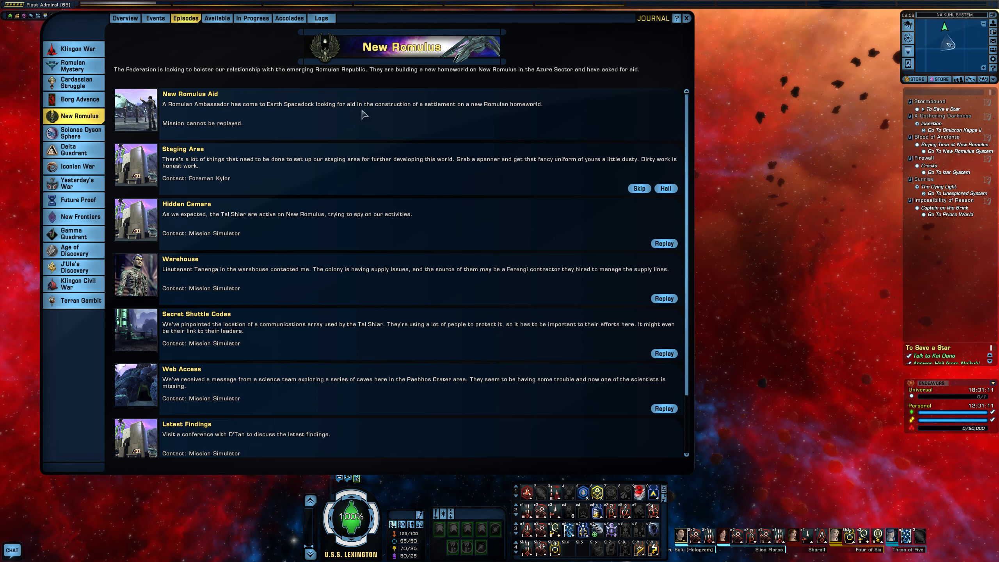
{"action": "left_click", "coordinate": [686, 18]}
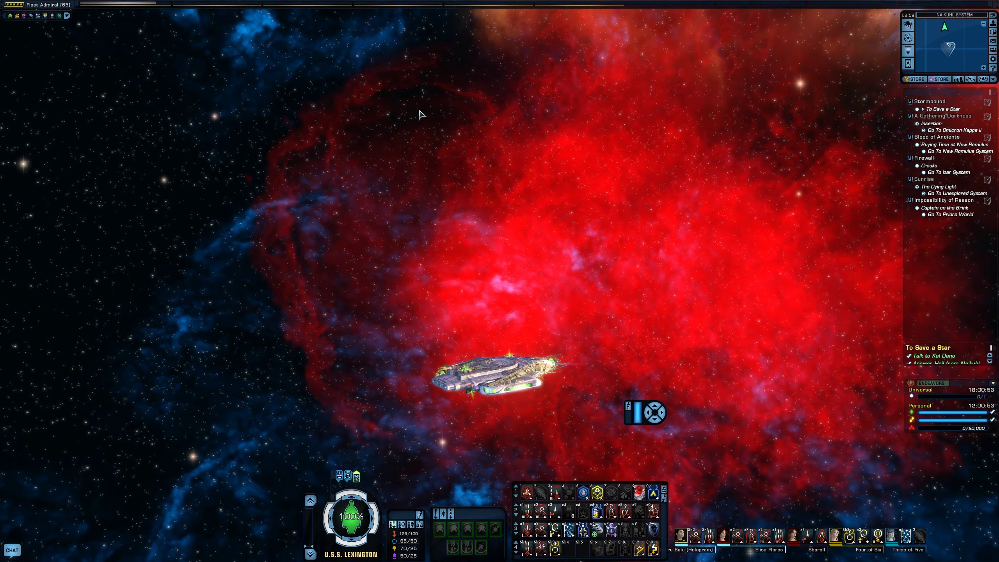
{"action": "mouse_move", "coordinate": [254, 101]}
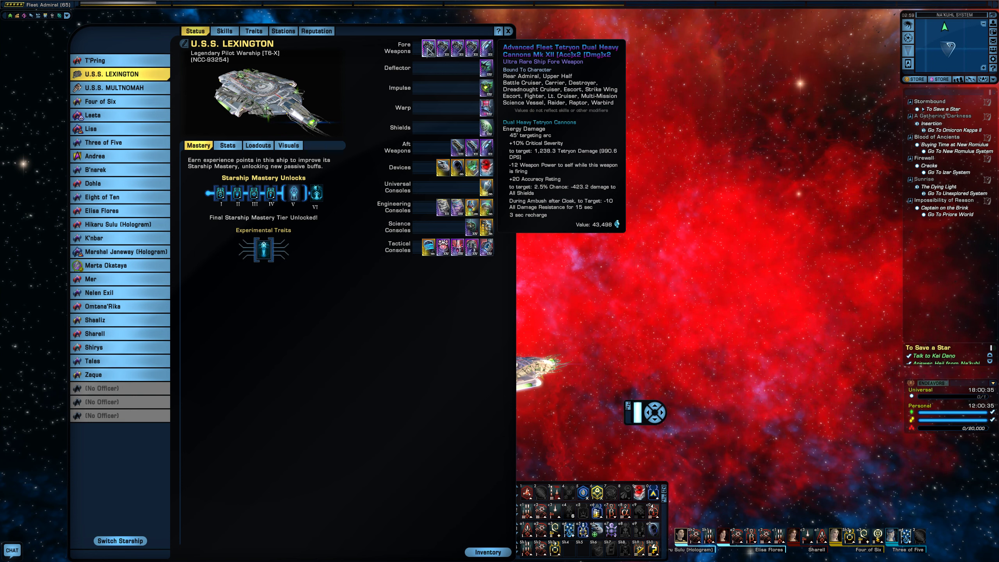
{"action": "mouse_move", "coordinate": [430, 49]}
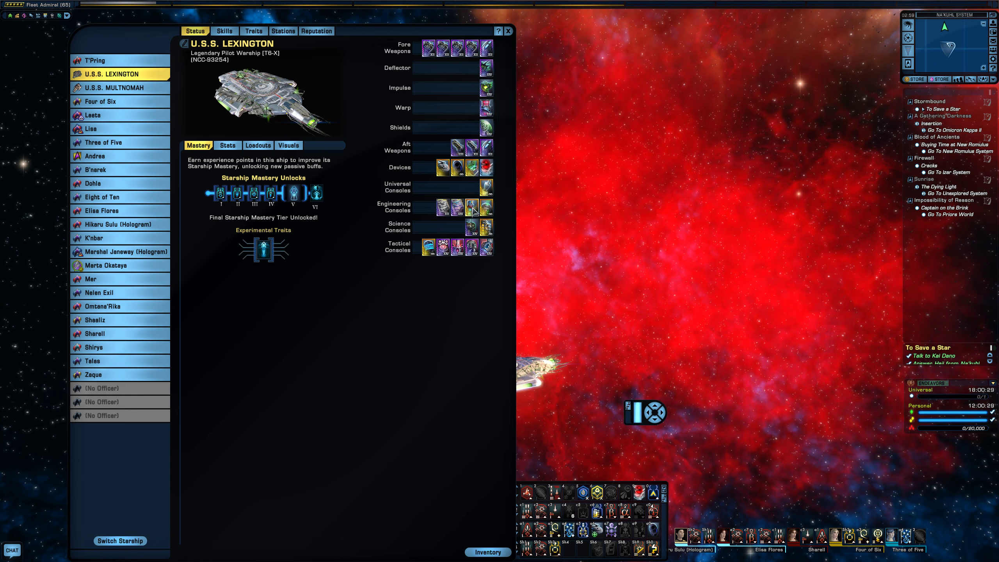
{"action": "mouse_move", "coordinate": [485, 185]}
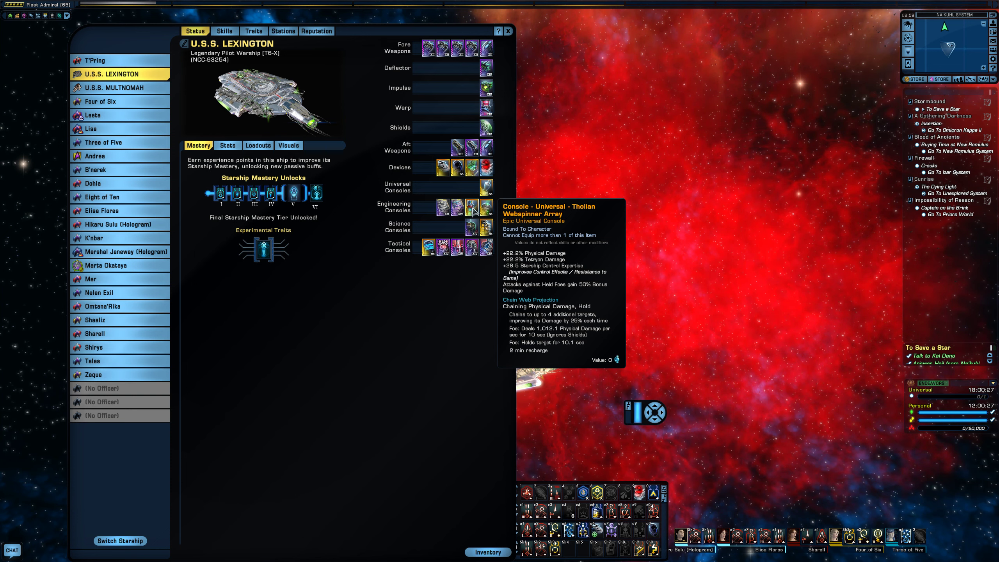
Browse the store's ship bundles, then review Endeavor Progression and close it.
{"action": "left_click", "coordinate": [508, 31]}
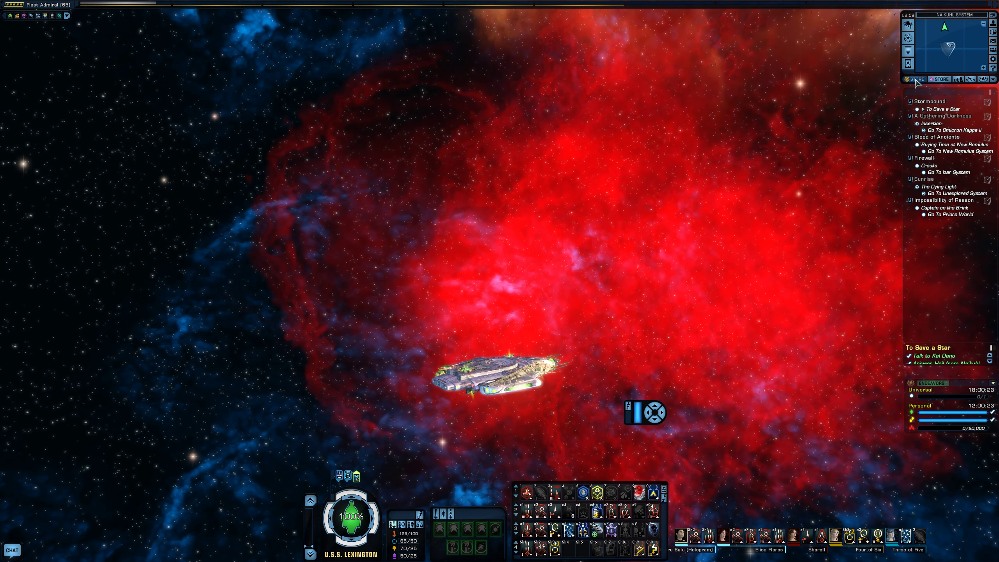
{"action": "left_click", "coordinate": [914, 79]}
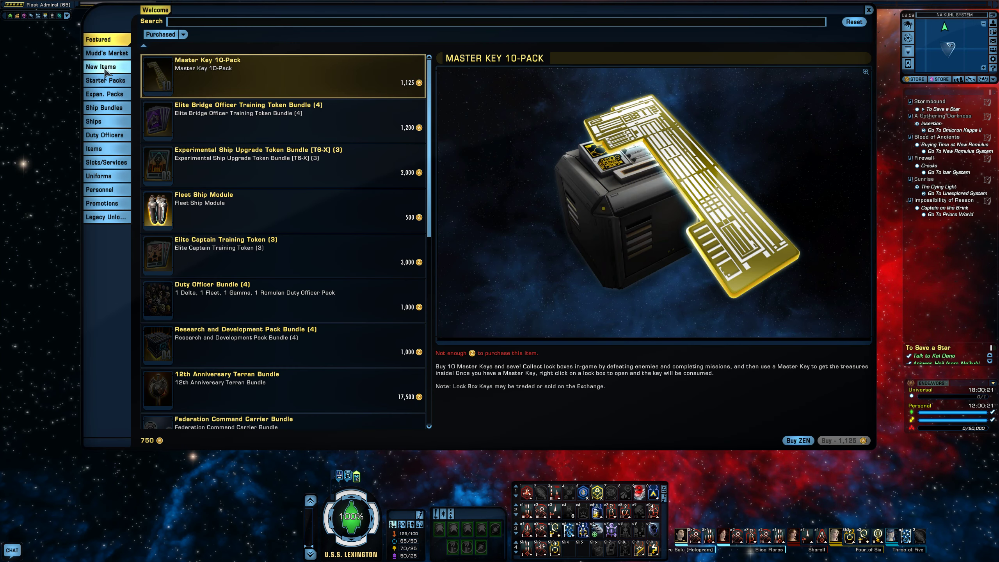
{"action": "left_click", "coordinate": [103, 107]}
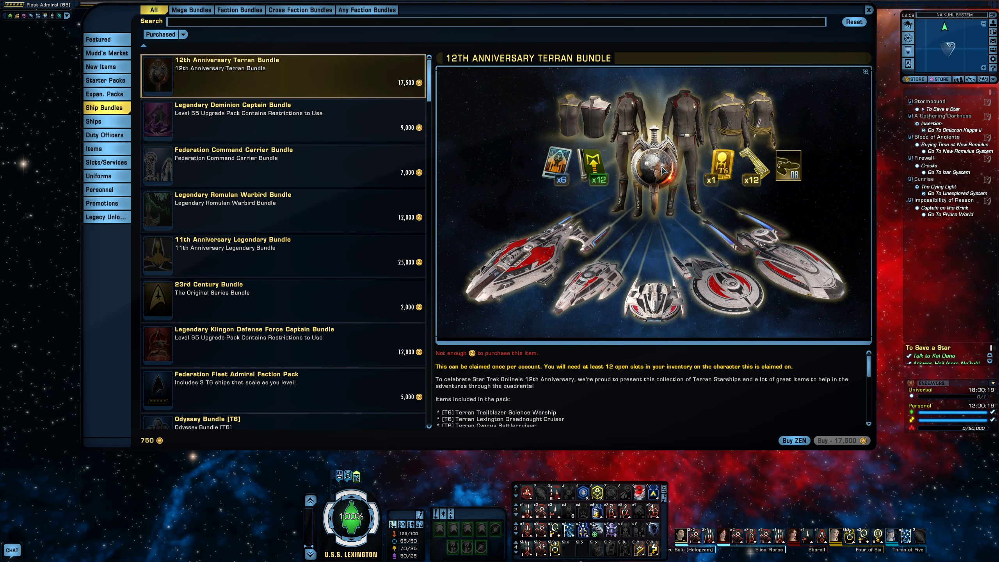
{"action": "mouse_move", "coordinate": [599, 176]}
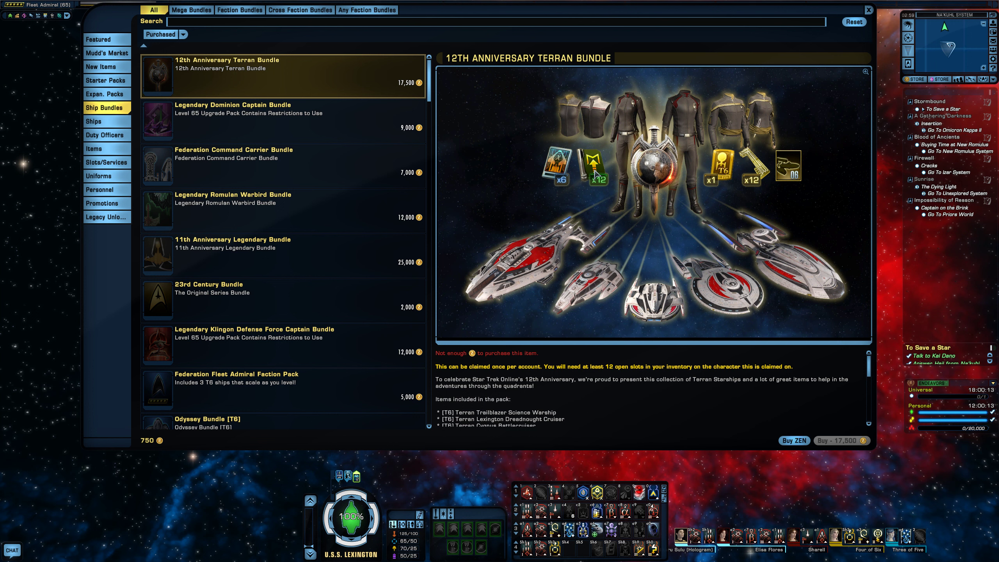
{"action": "mouse_move", "coordinate": [562, 176]}
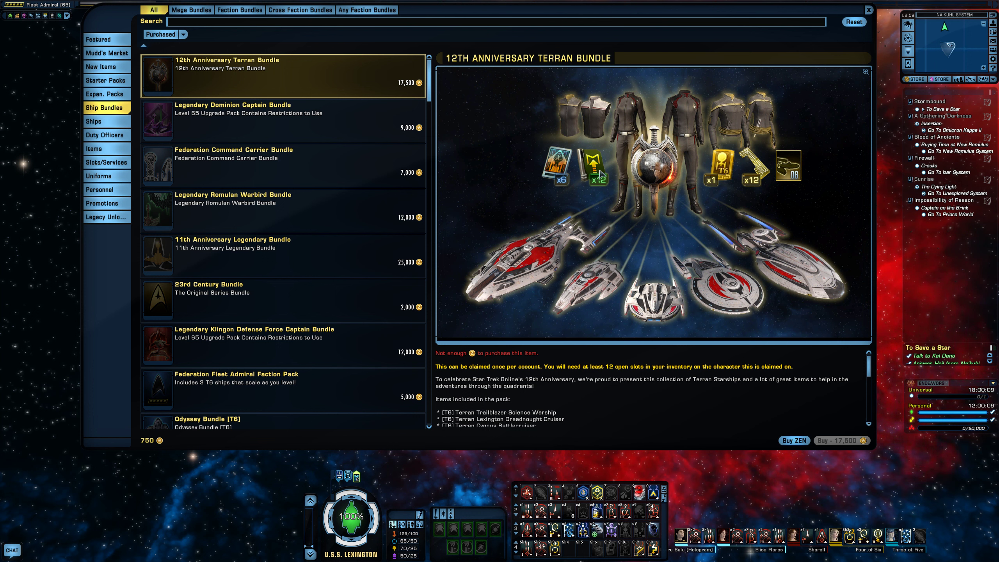
{"action": "mouse_move", "coordinate": [775, 167]}
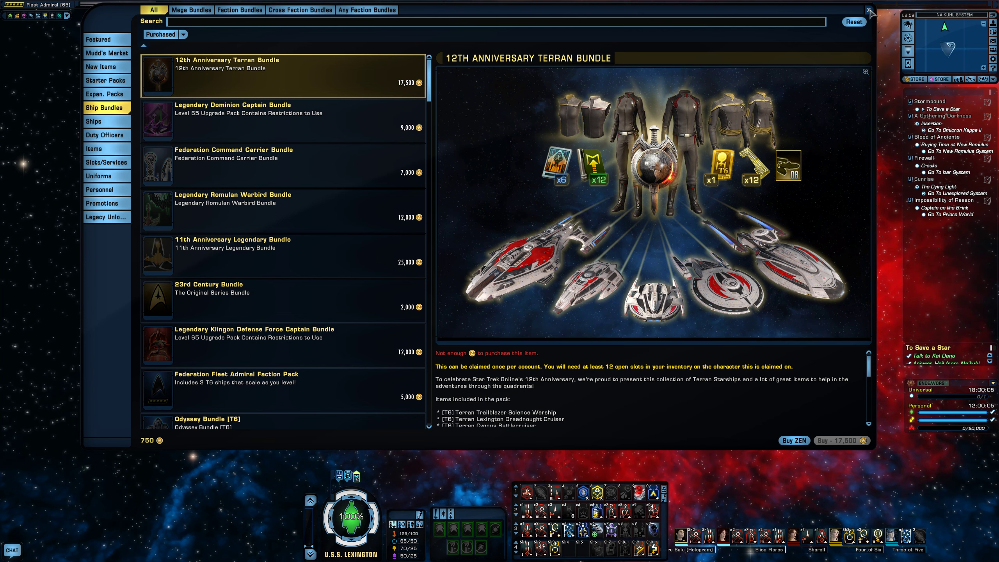
{"action": "left_click", "coordinate": [870, 7]}
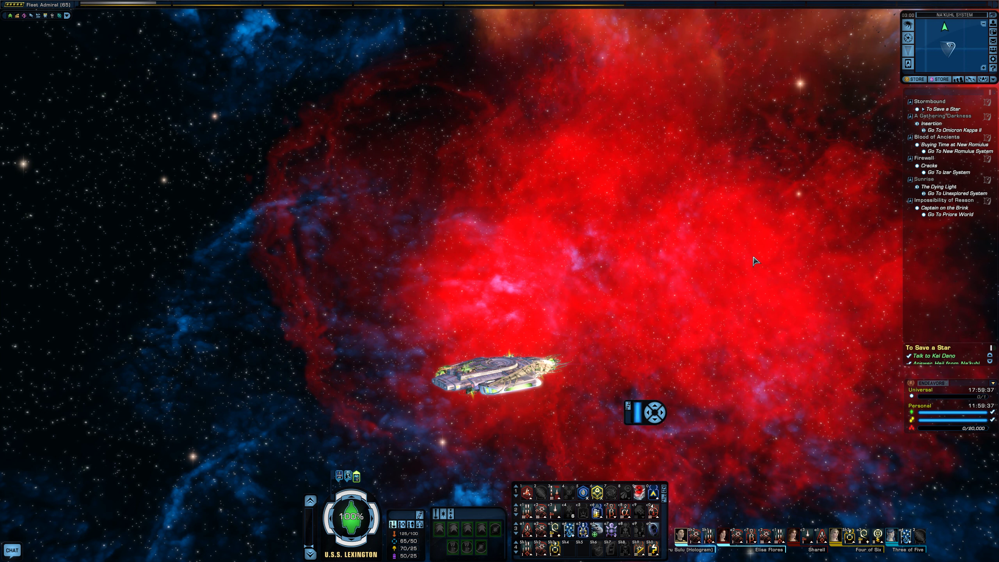
{"action": "mouse_move", "coordinate": [774, 243]}
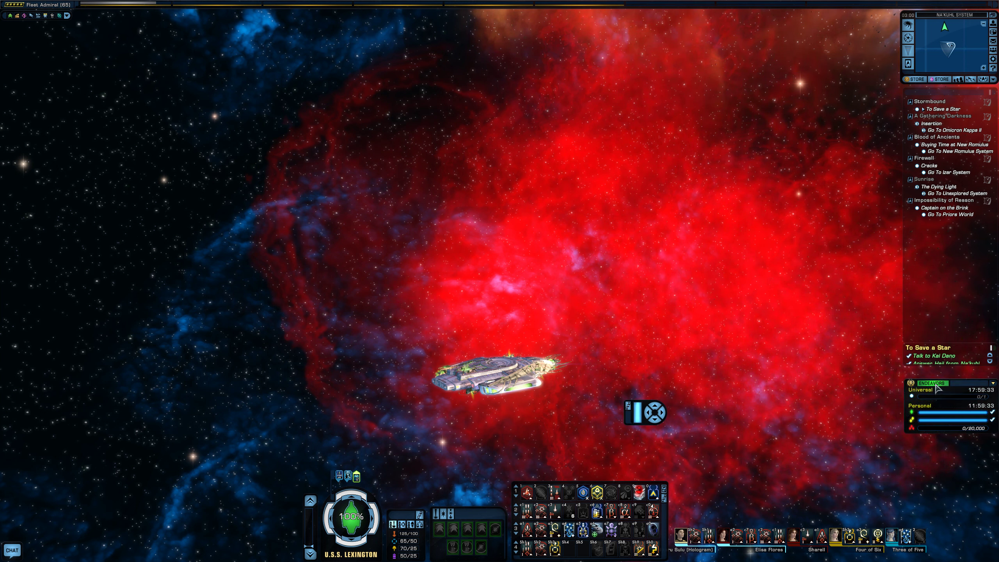
{"action": "left_click", "coordinate": [924, 383]}
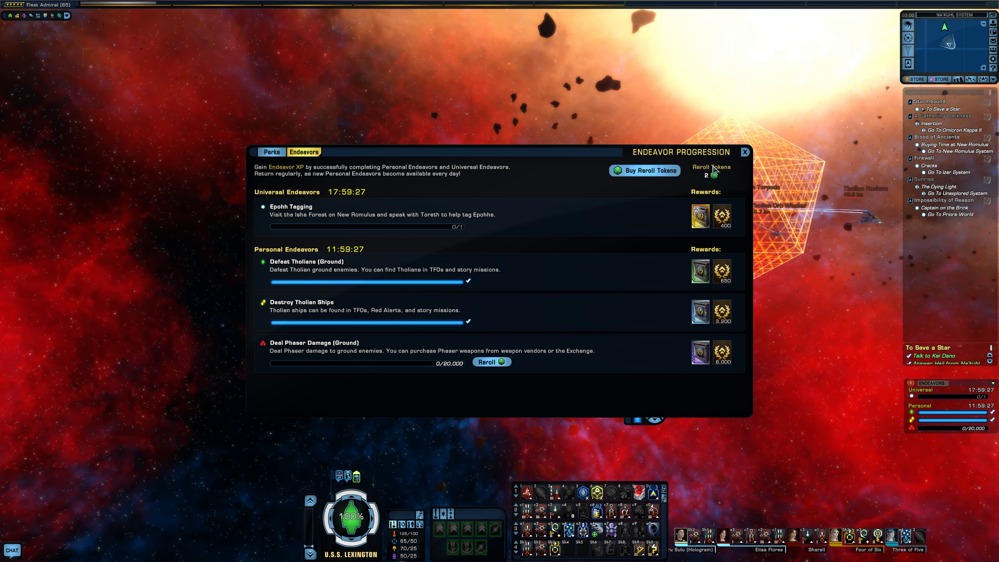
{"action": "left_click", "coordinate": [742, 152]}
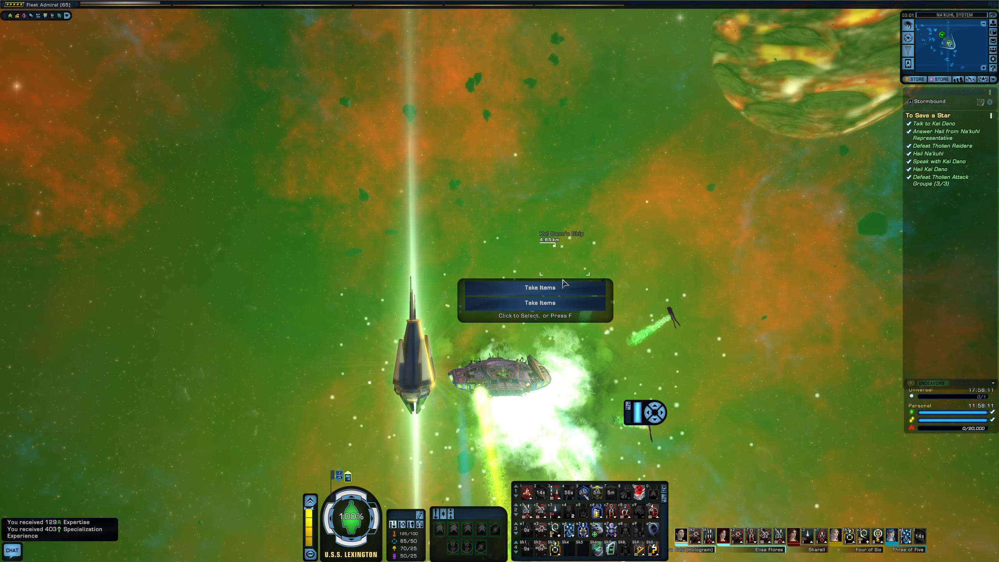
Take the destroyed ship's items and start spending the unused Endeavor perk point.
{"action": "left_click", "coordinate": [539, 287]}
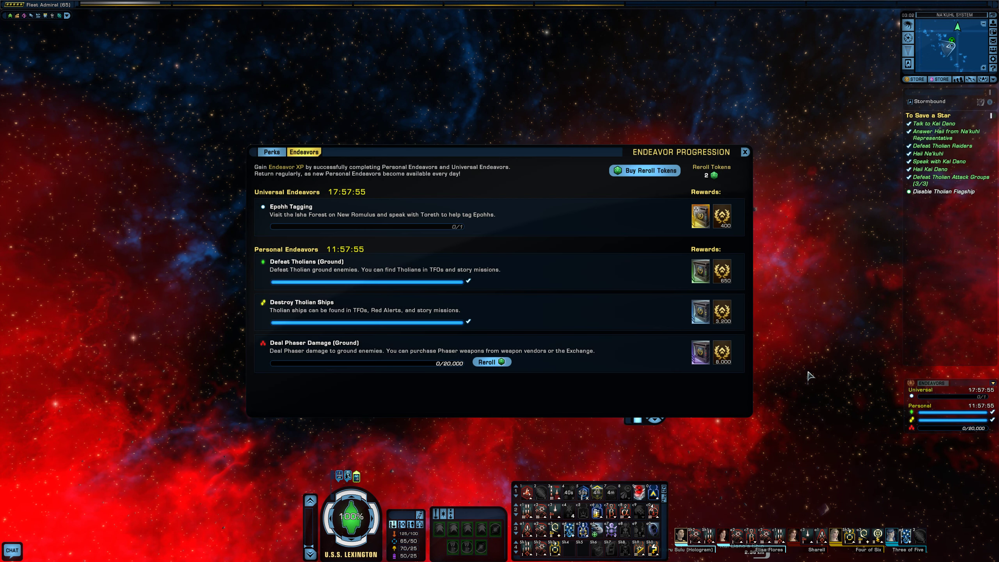
{"action": "mouse_move", "coordinate": [271, 152]}
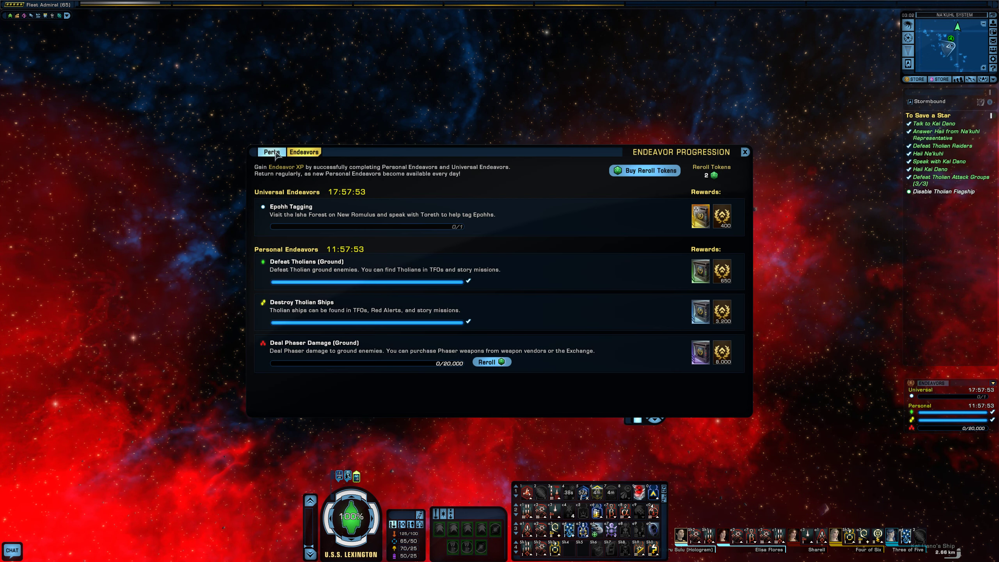
{"action": "left_click", "coordinate": [271, 152]}
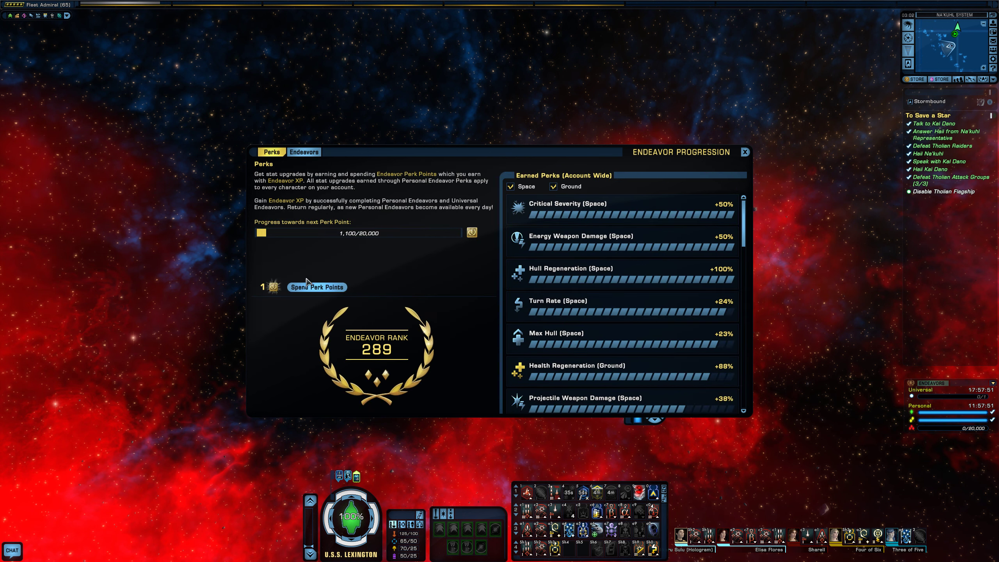
{"action": "left_click", "coordinate": [317, 287]}
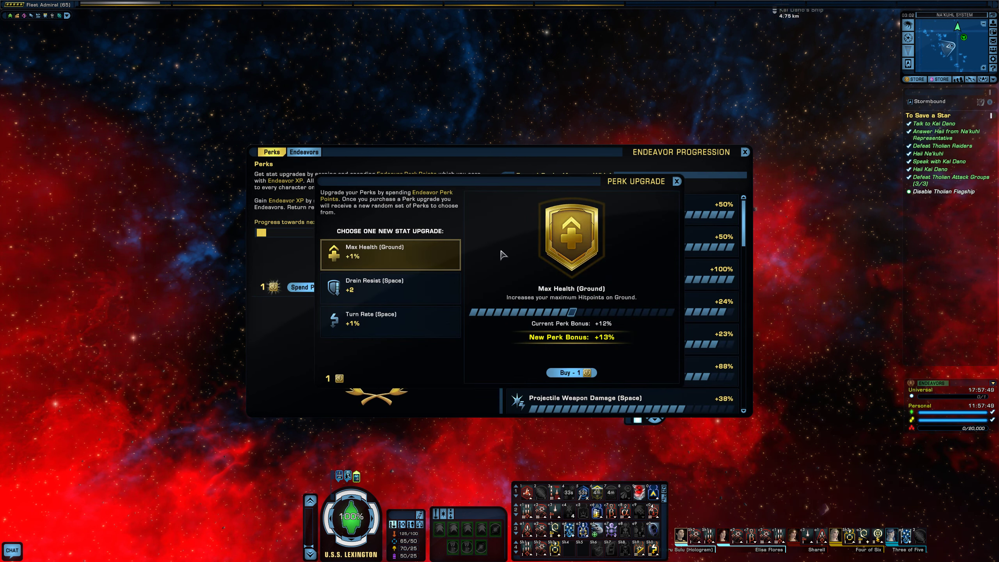
Compare Drain Resist, choose the Turn Rate (Space) upgrade, buy it and confirm.
{"action": "left_click", "coordinate": [388, 289]}
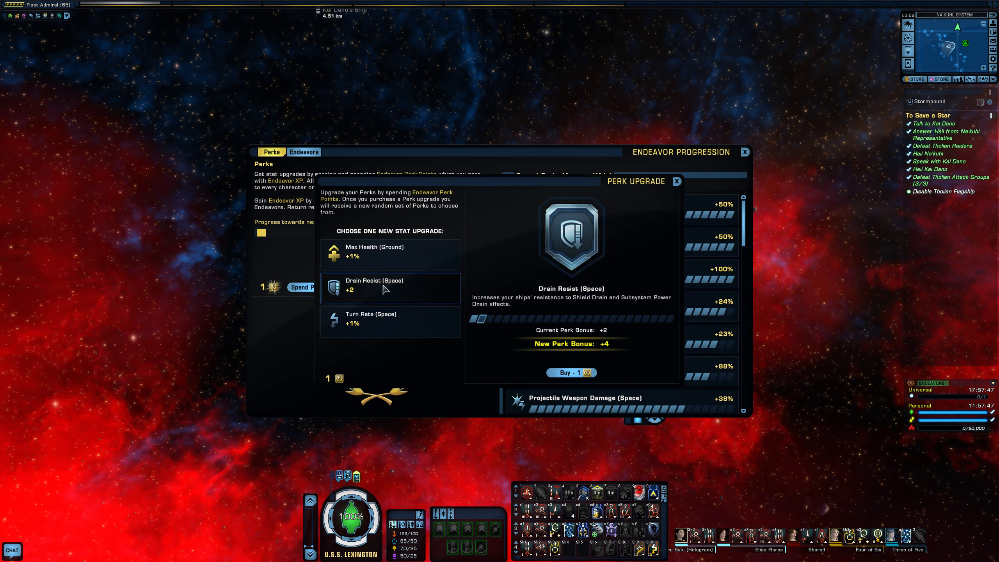
{"action": "left_click", "coordinate": [370, 318]}
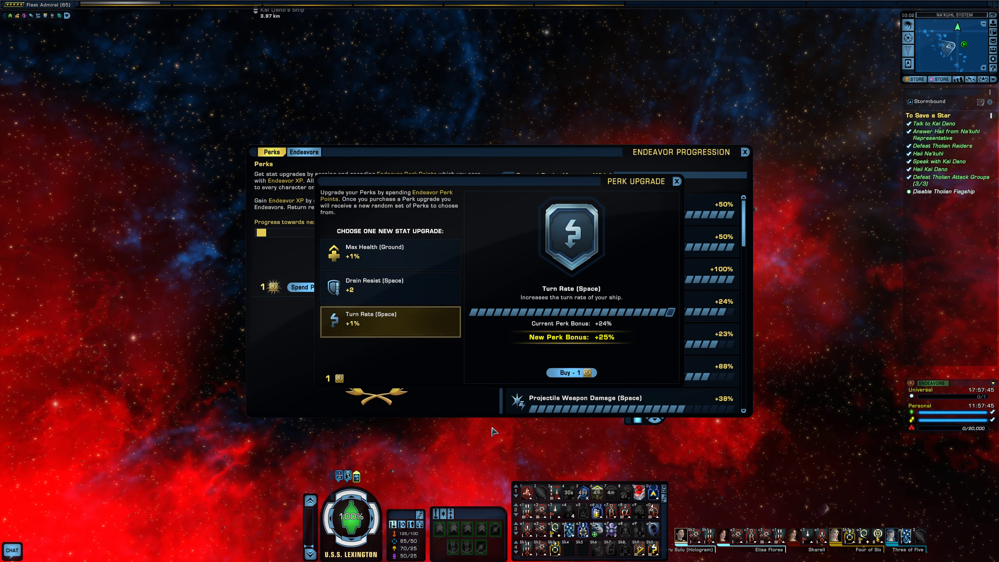
{"action": "left_click", "coordinate": [566, 371]}
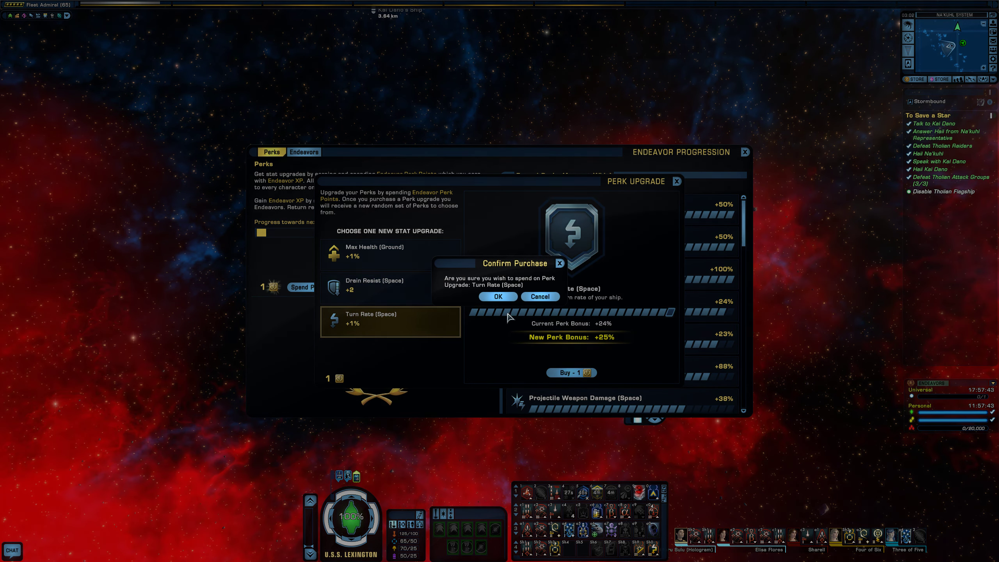
{"action": "left_click", "coordinate": [497, 297]}
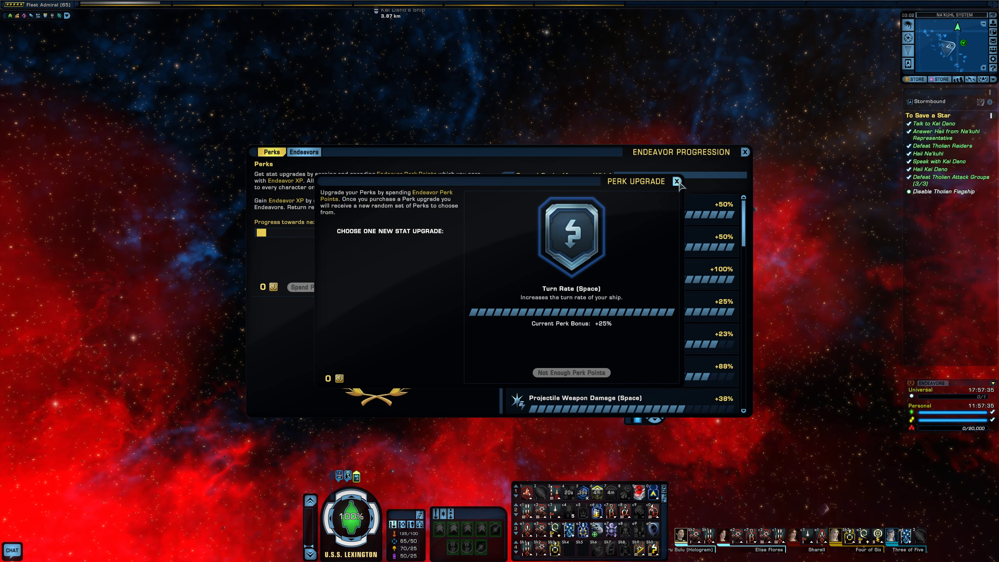
Dismiss the perk upgrade choices and view the universal and personal endeavors list.
{"action": "left_click", "coordinate": [676, 181]}
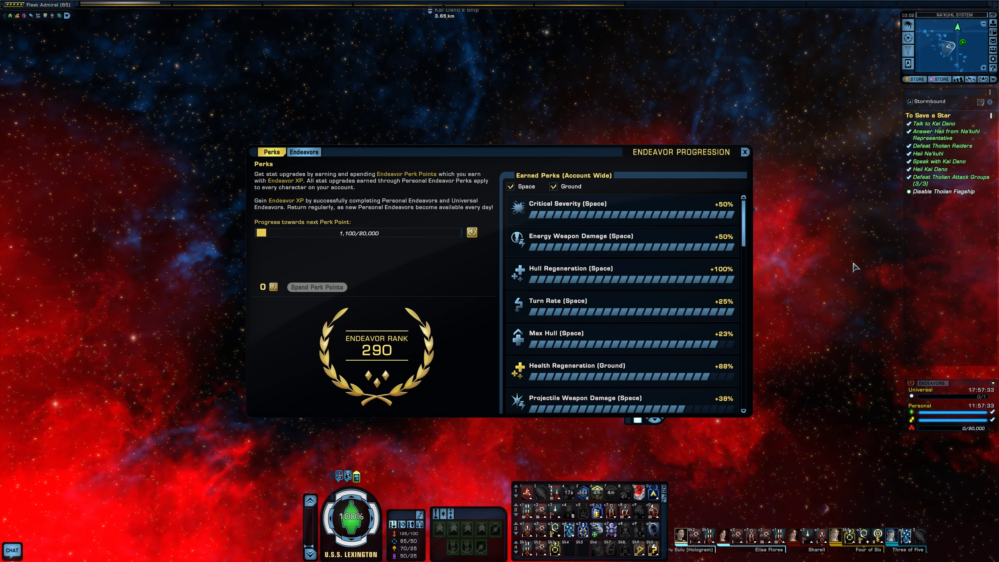
{"action": "mouse_move", "coordinate": [771, 330]}
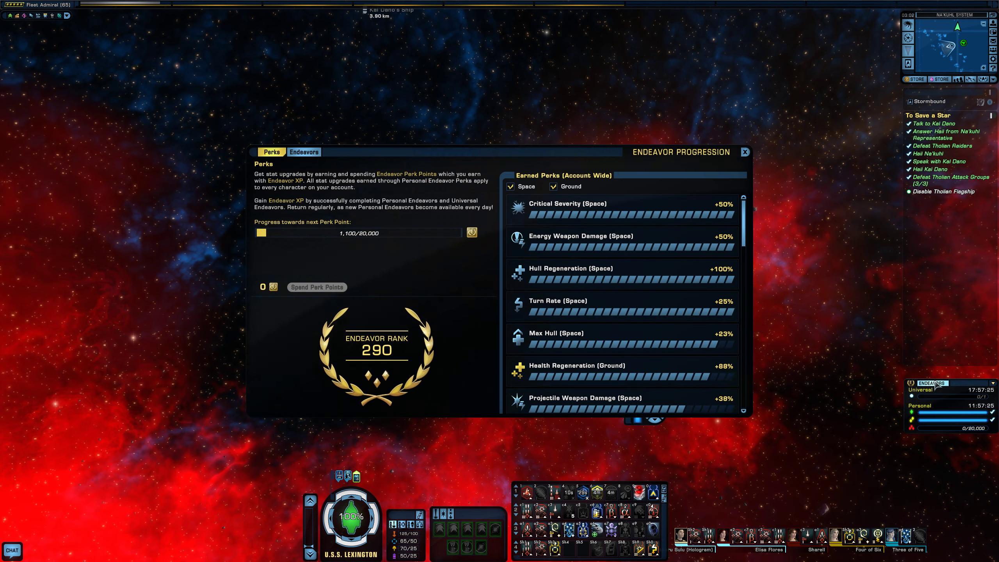
{"action": "left_click", "coordinate": [304, 151]}
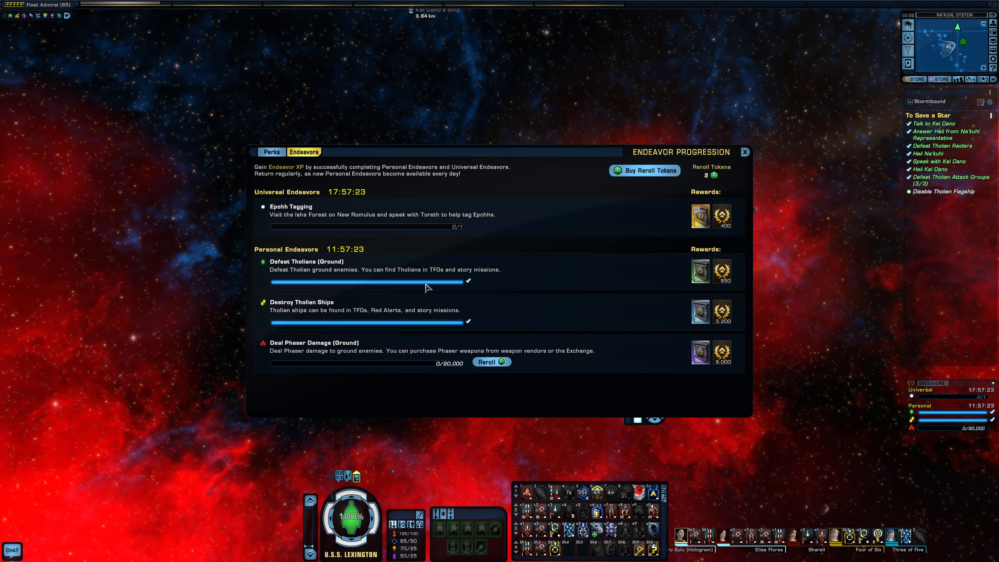
{"action": "mouse_move", "coordinate": [310, 288]}
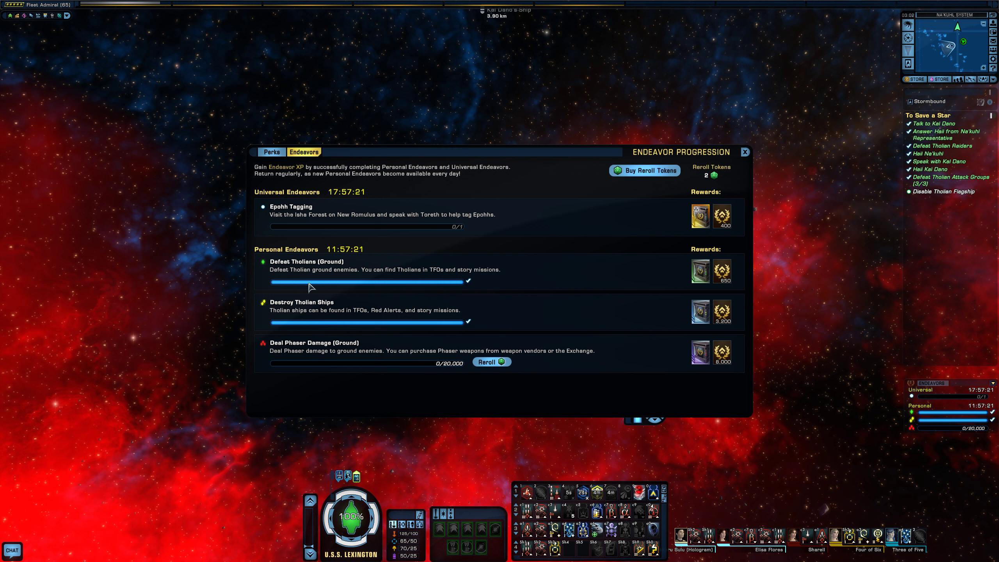
{"action": "mouse_move", "coordinate": [467, 279]}
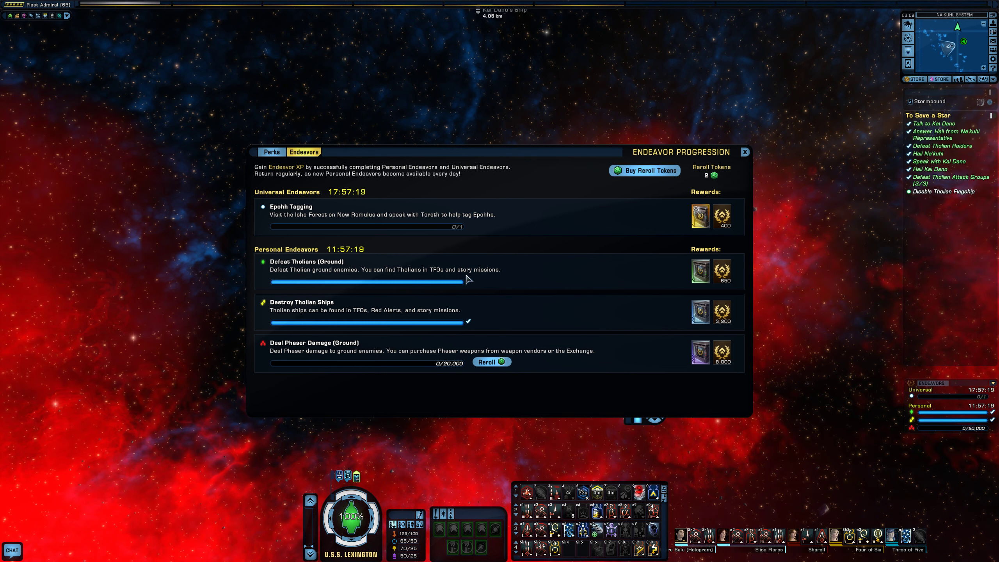
{"action": "mouse_move", "coordinate": [388, 325]}
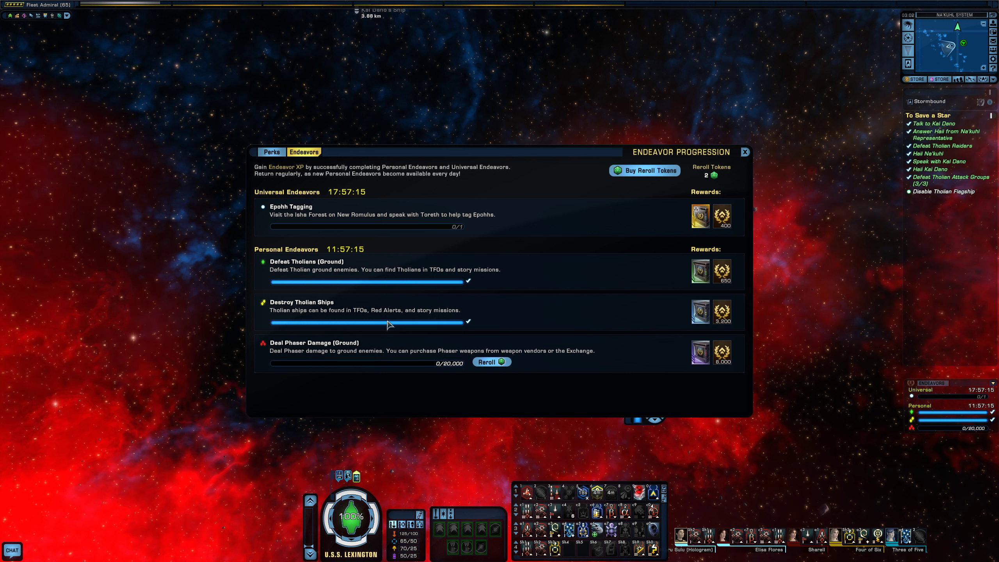
{"action": "mouse_move", "coordinate": [366, 365]}
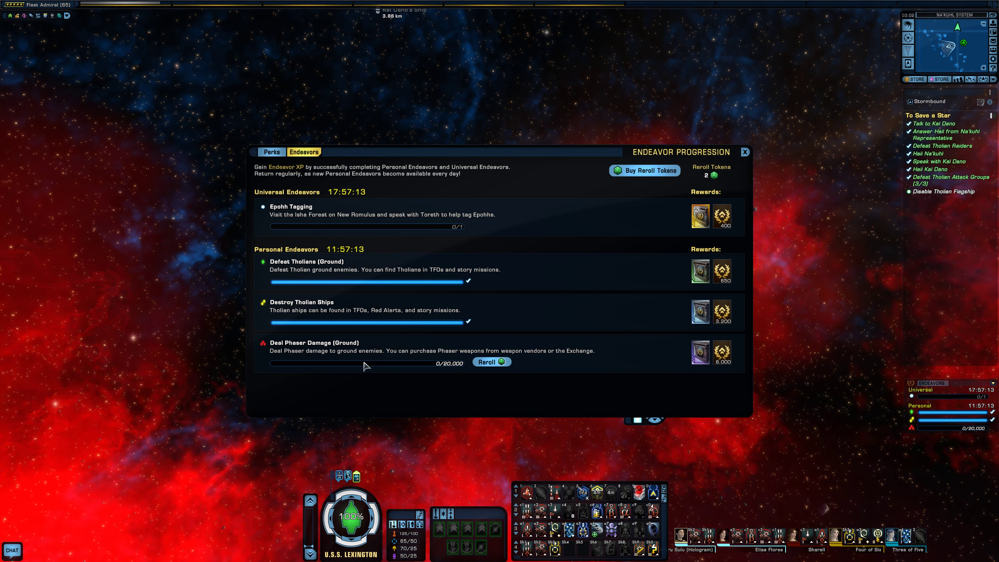
{"action": "mouse_move", "coordinate": [393, 362]}
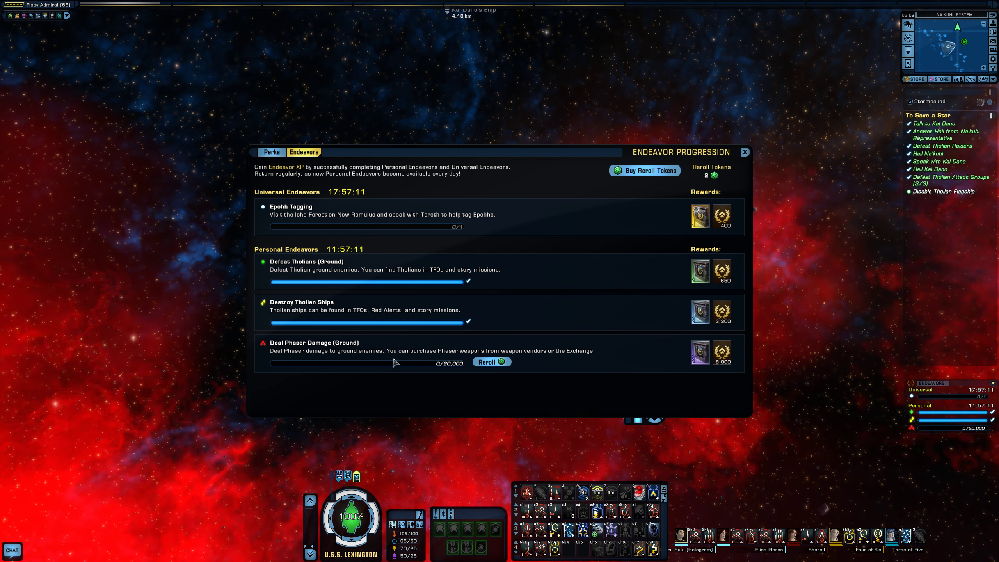
{"action": "mouse_move", "coordinate": [414, 346]}
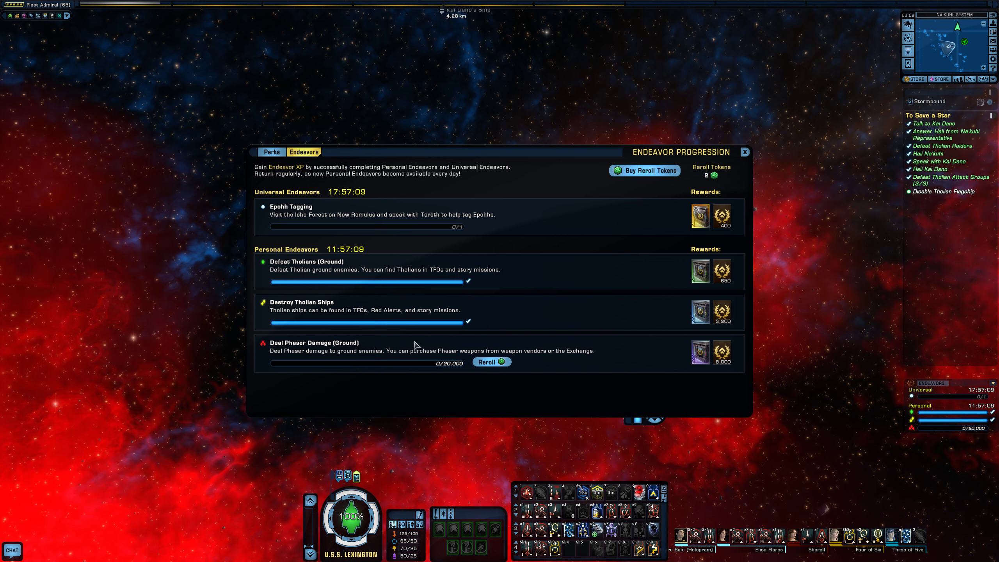
Leave Endeavor Progression, glance at the store's featured items and close the store.
{"action": "left_click", "coordinate": [743, 152]}
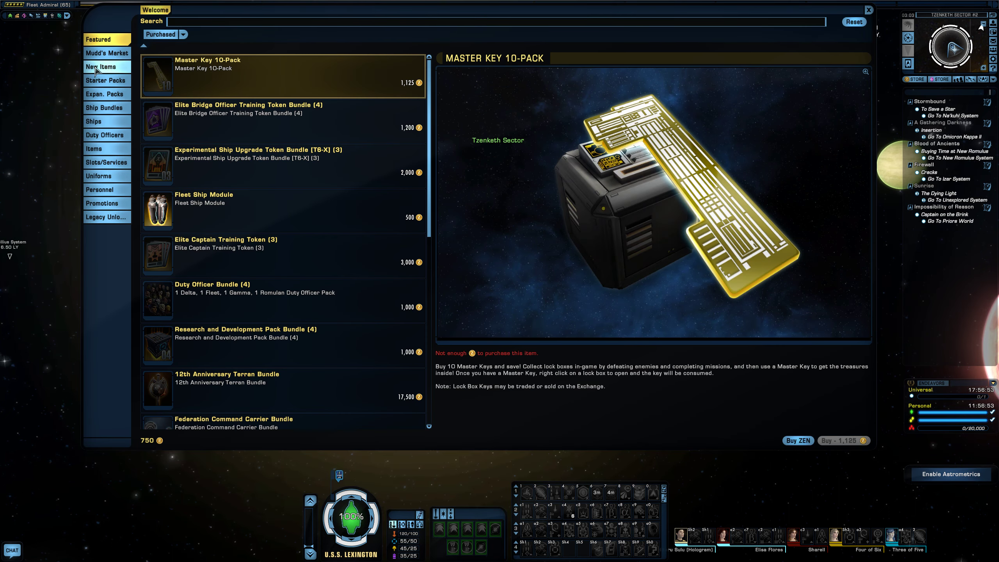
{"action": "mouse_move", "coordinate": [164, 46]}
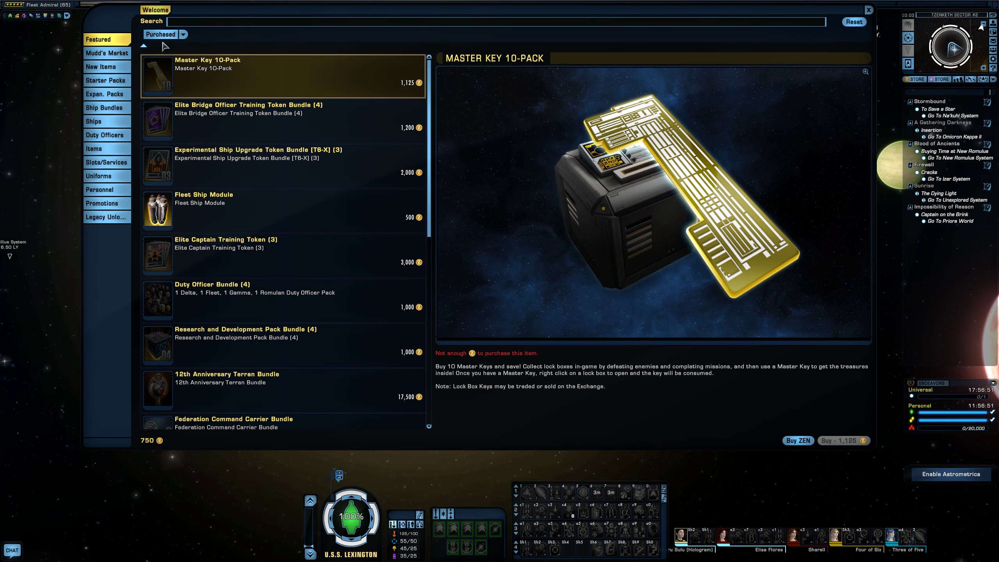
{"action": "mouse_move", "coordinate": [883, 36]}
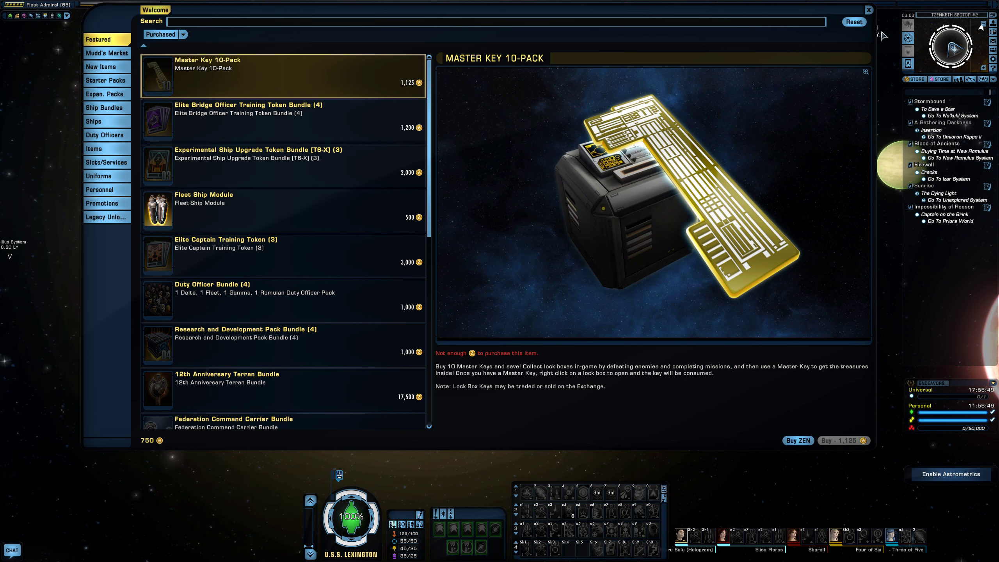
{"action": "left_click", "coordinate": [866, 9]}
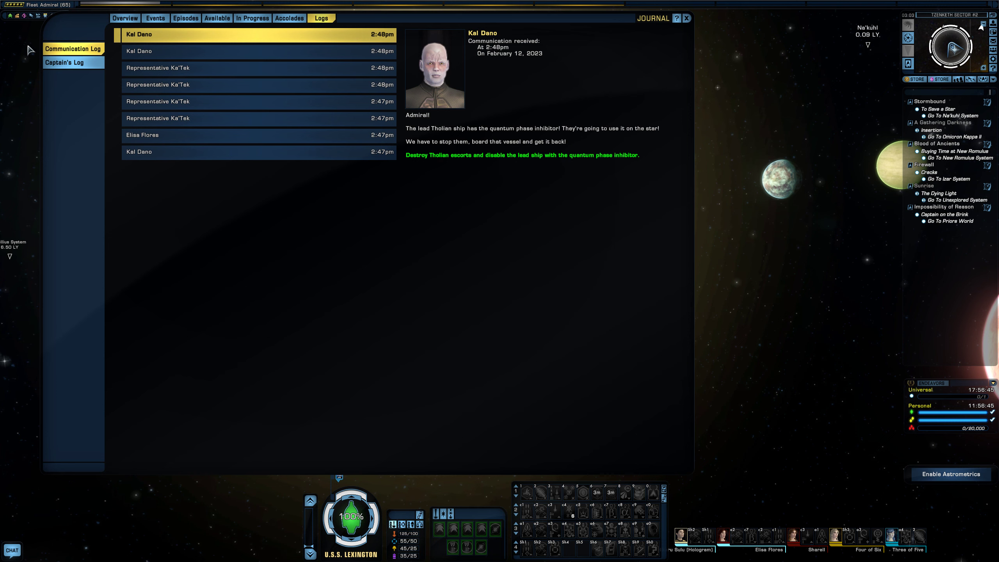
Review the Events journal: Event Campaign IV, the ended Winter event, then 13th Anniversary.
{"action": "left_click", "coordinate": [154, 17]}
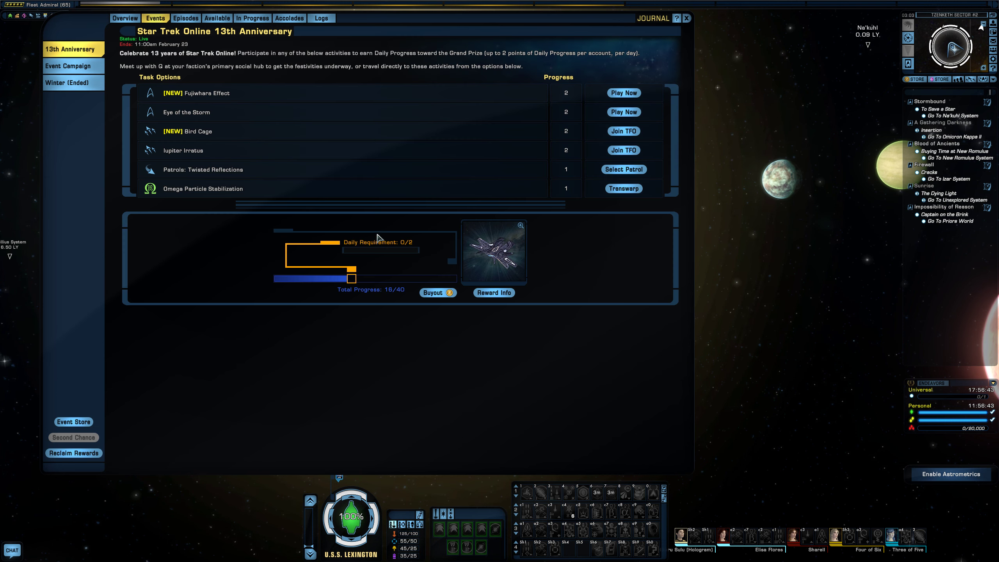
{"action": "mouse_move", "coordinate": [510, 264]}
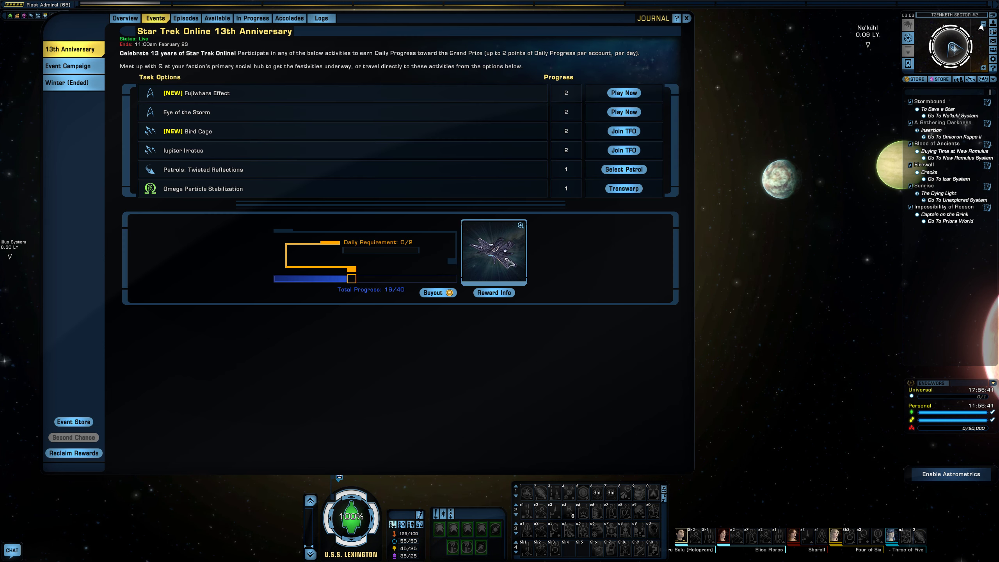
{"action": "mouse_move", "coordinate": [507, 255]}
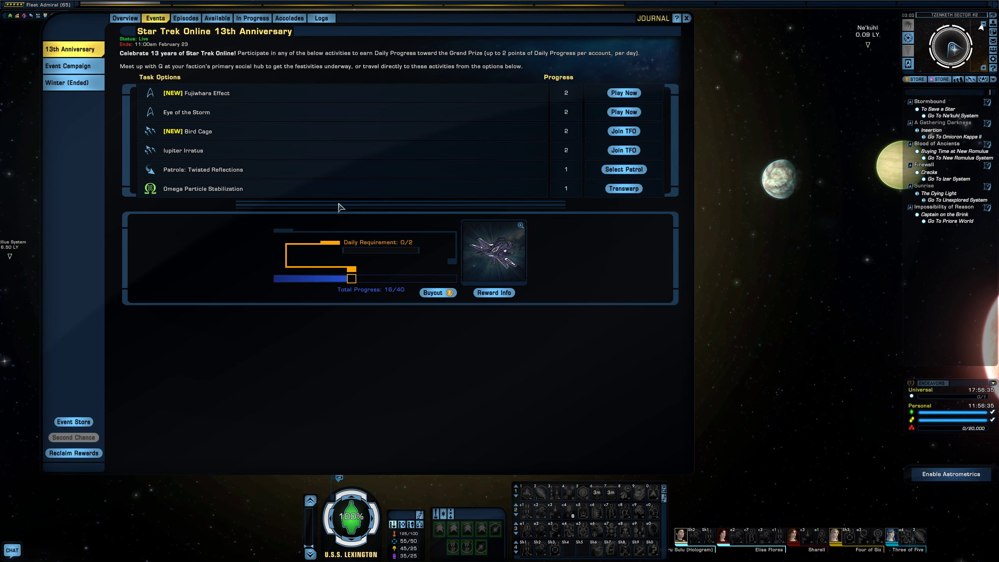
{"action": "left_click", "coordinate": [72, 65]}
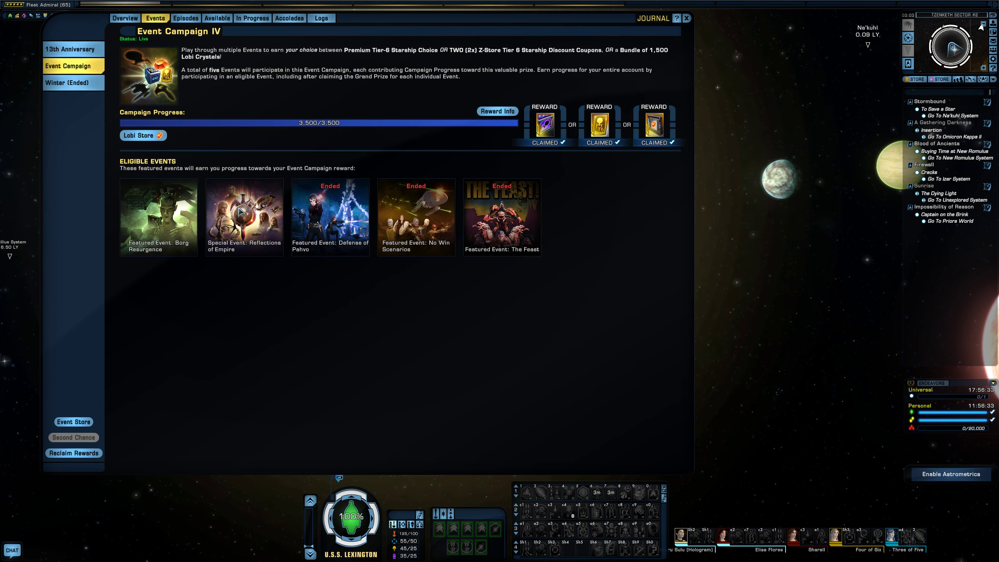
{"action": "mouse_move", "coordinate": [504, 129]}
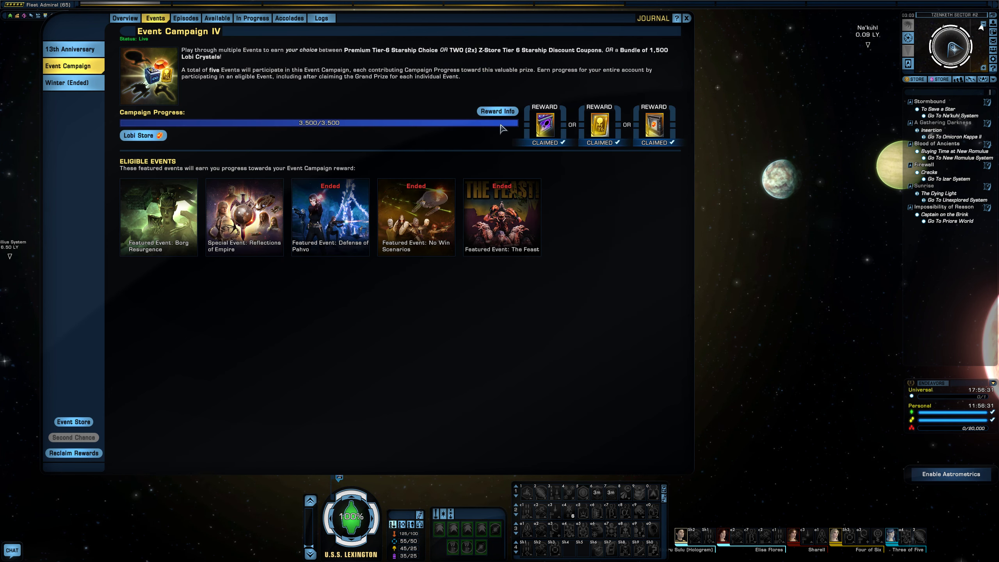
{"action": "left_click", "coordinate": [73, 82]}
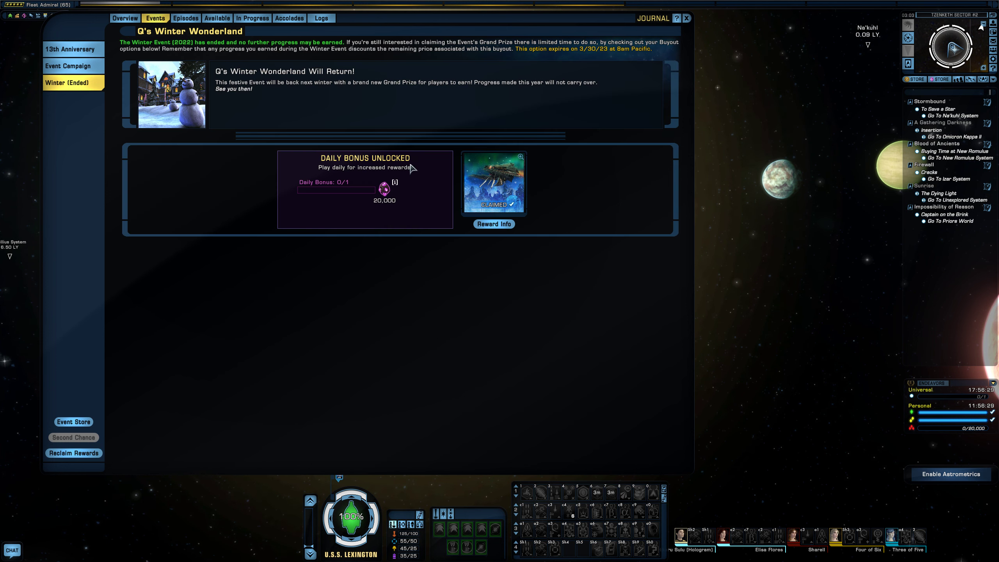
{"action": "left_click", "coordinate": [74, 49]}
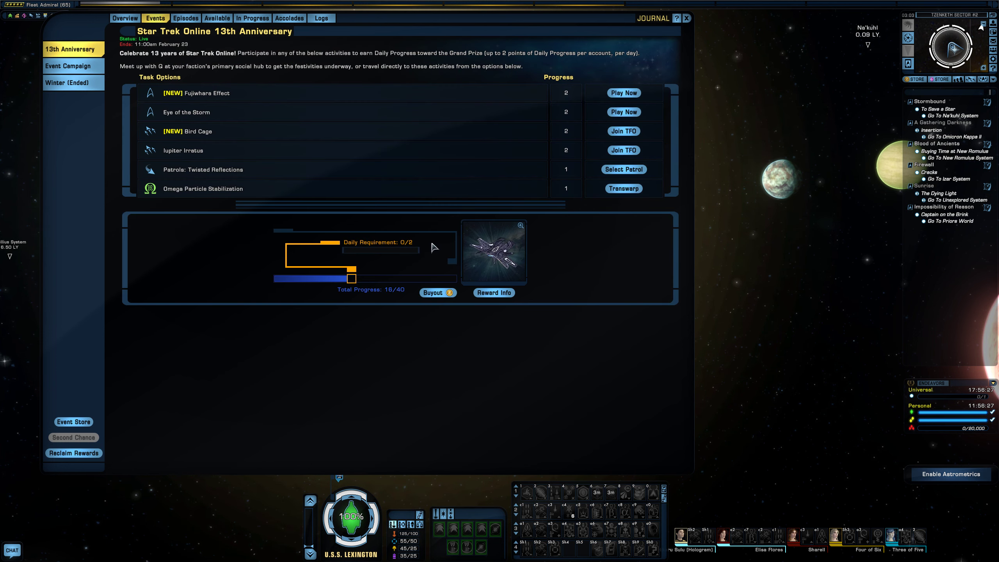
{"action": "mouse_move", "coordinate": [125, 18]}
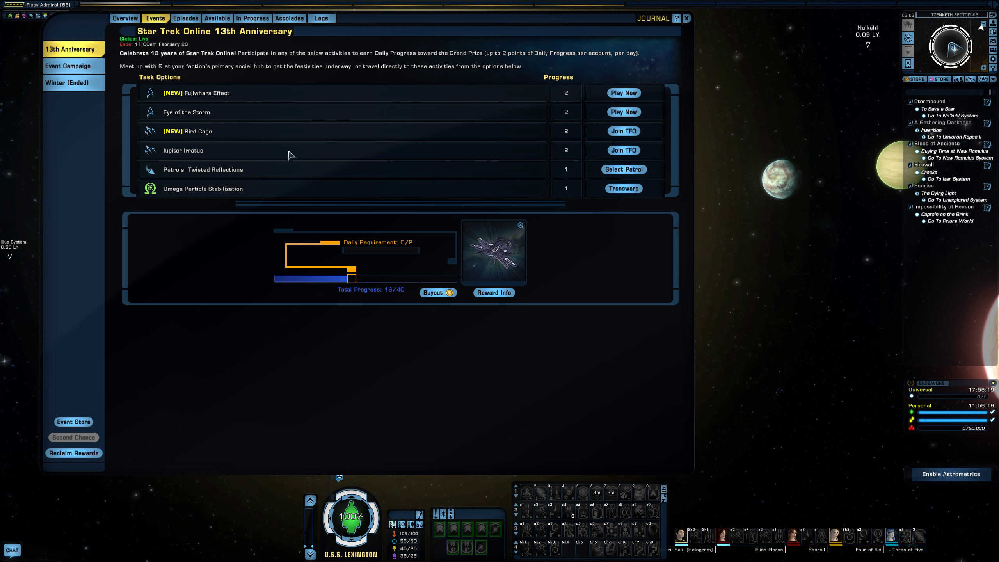
{"action": "mouse_move", "coordinate": [284, 159]}
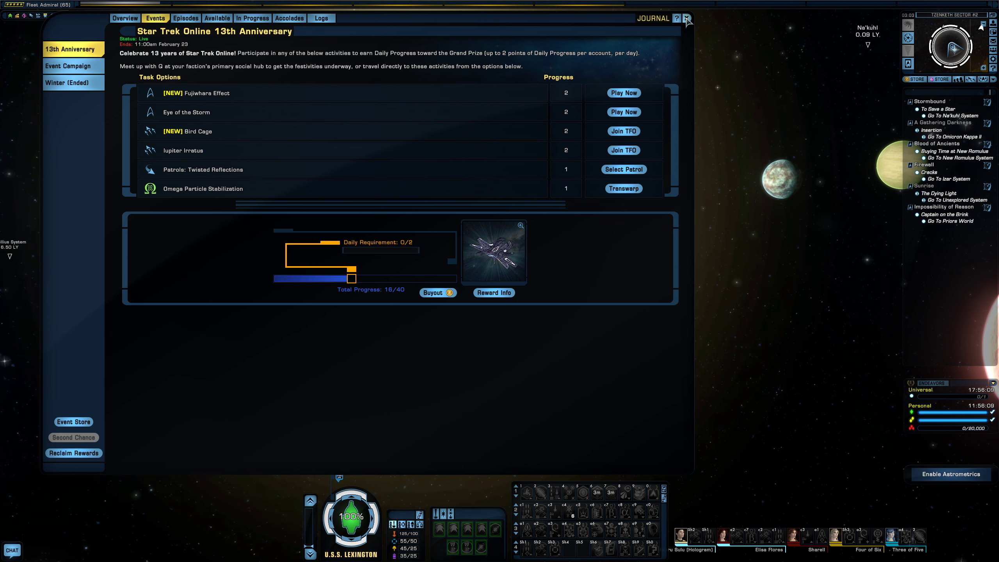
{"action": "mouse_move", "coordinate": [615, 24]}
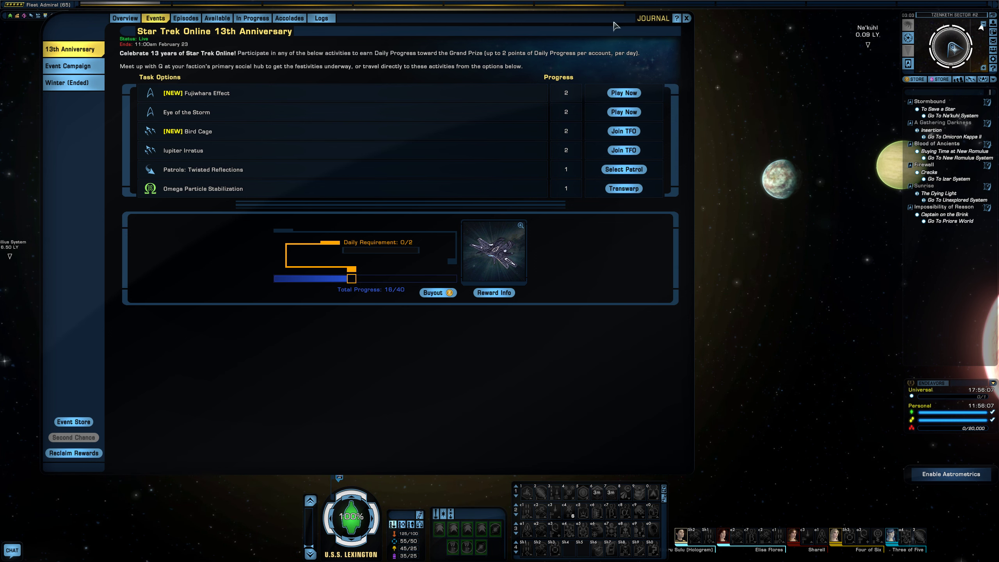
Scroll through the queued task force operations list, then close it and the journal.
{"action": "left_click", "coordinate": [623, 131]}
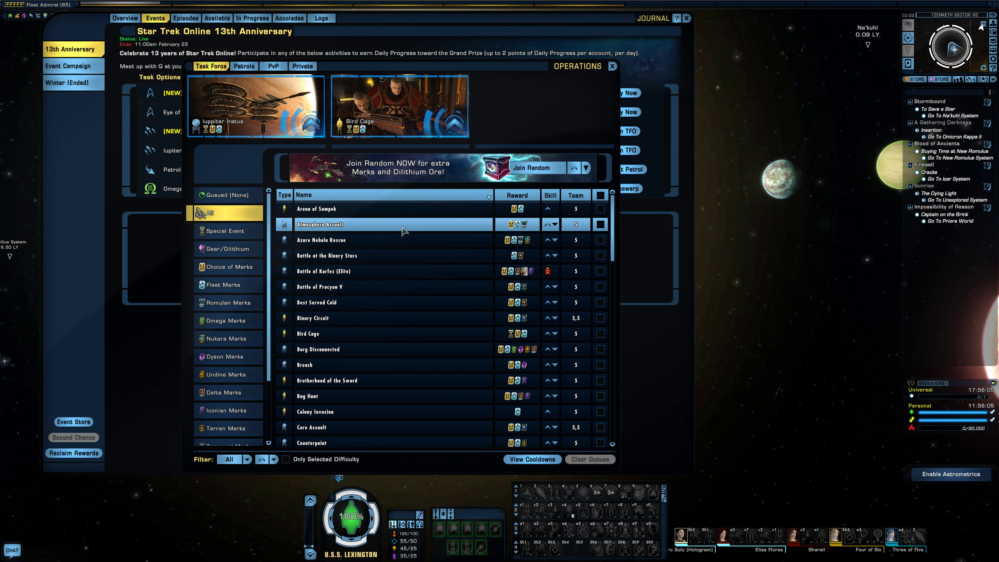
{"action": "scroll", "scroll_direction": "down", "scroll_amount": 3}
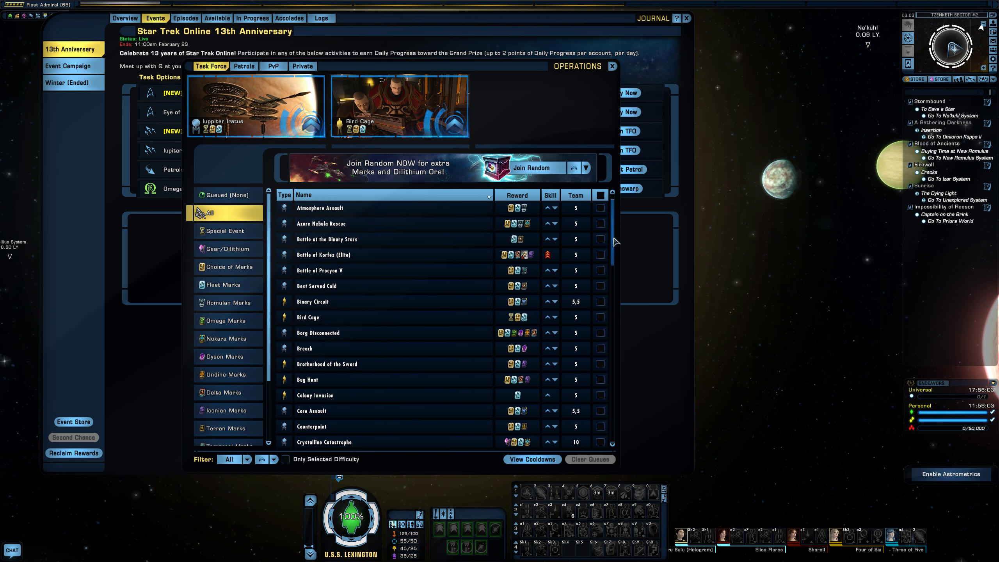
{"action": "scroll", "scroll_direction": "down", "scroll_amount": 3}
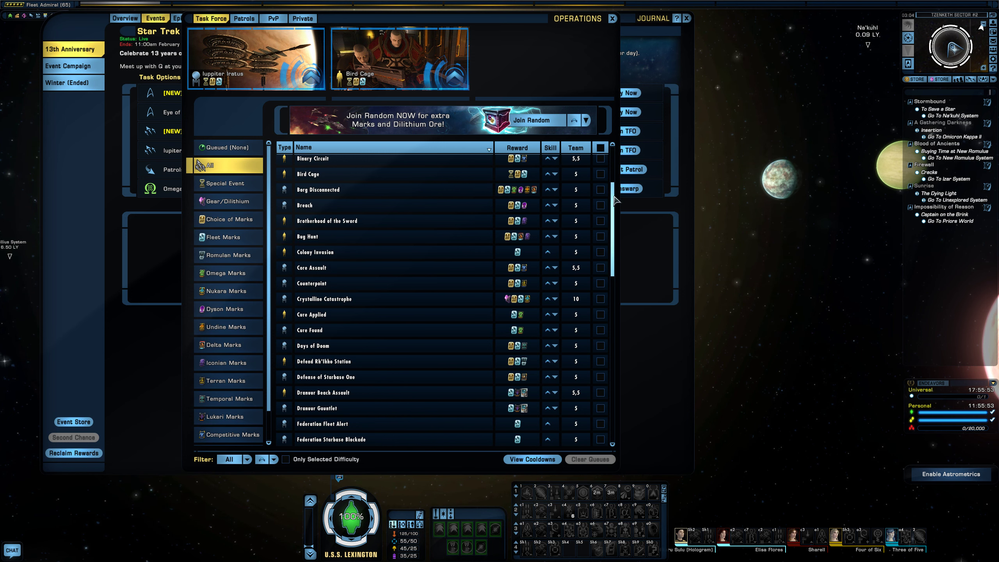
{"action": "scroll", "scroll_direction": "down", "scroll_amount": 3}
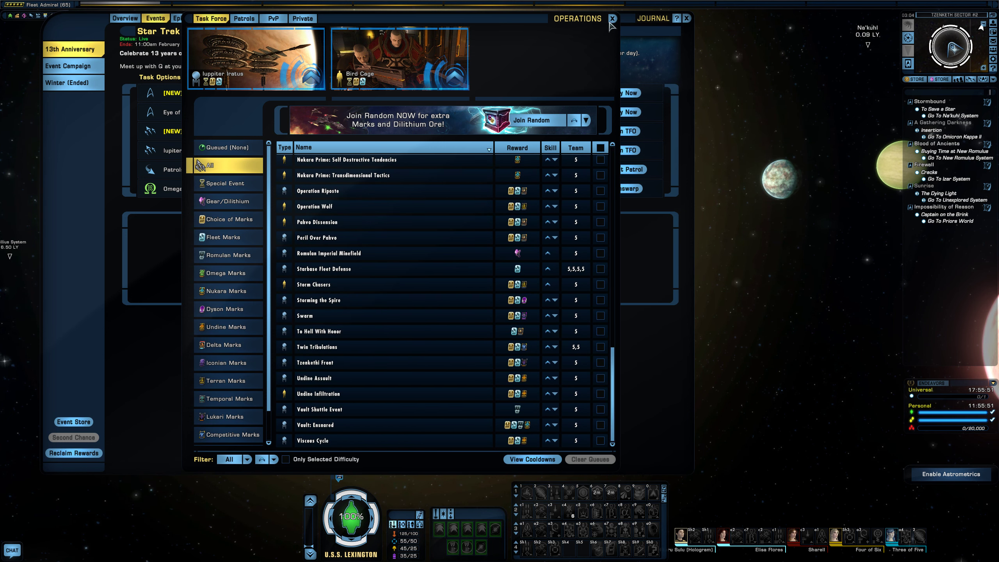
{"action": "left_click", "coordinate": [611, 18]}
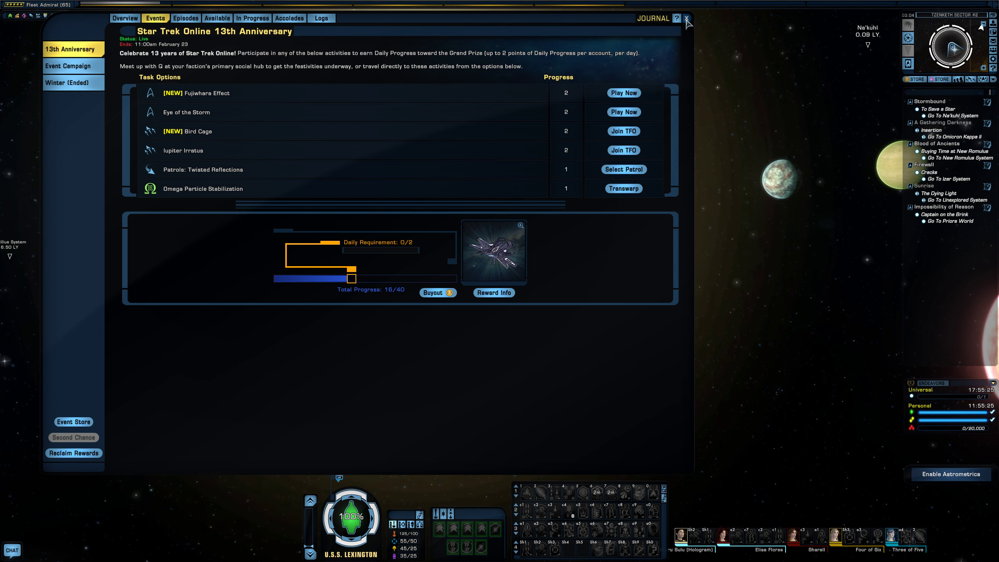
{"action": "left_click", "coordinate": [685, 18]}
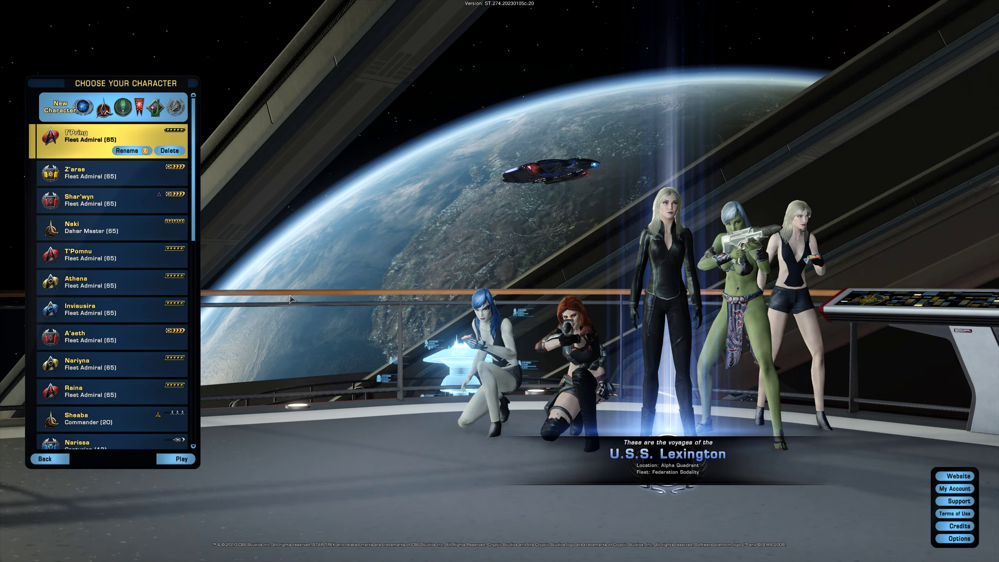
Preview Z'eraa, Naki, Invisusira and Raina, then enter the game as Raina.
{"action": "left_click", "coordinate": [111, 172]}
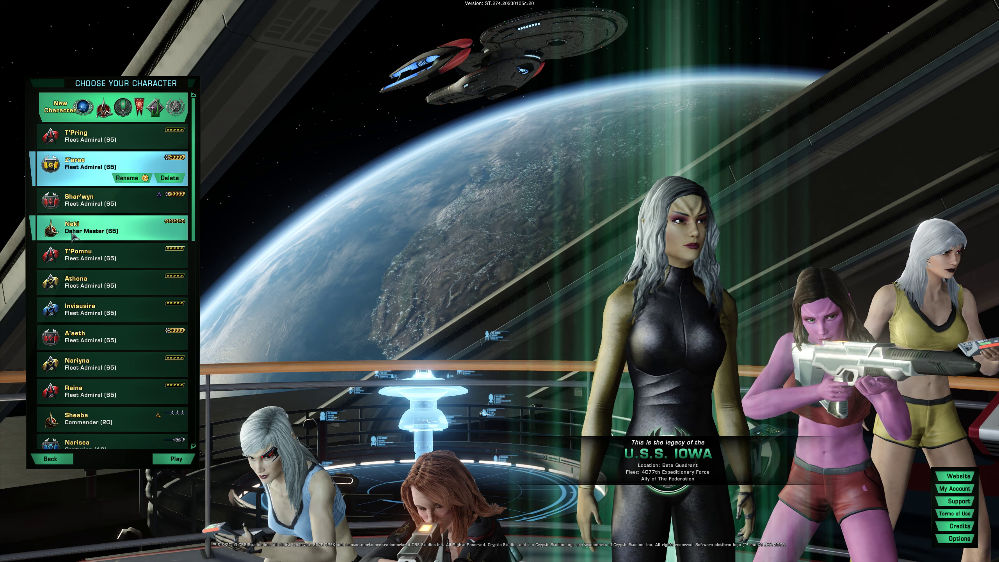
{"action": "left_click", "coordinate": [96, 219]}
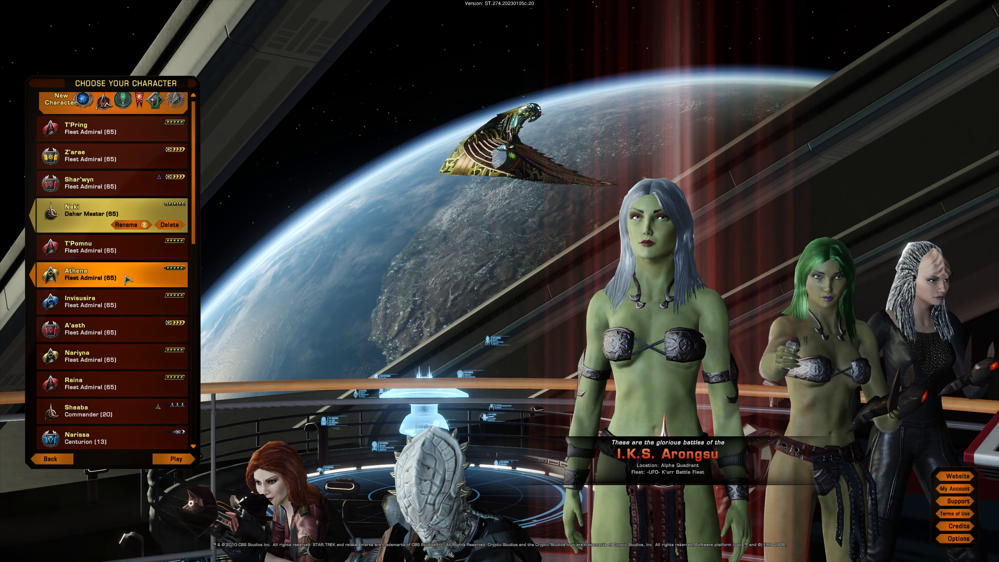
{"action": "left_click", "coordinate": [89, 300]}
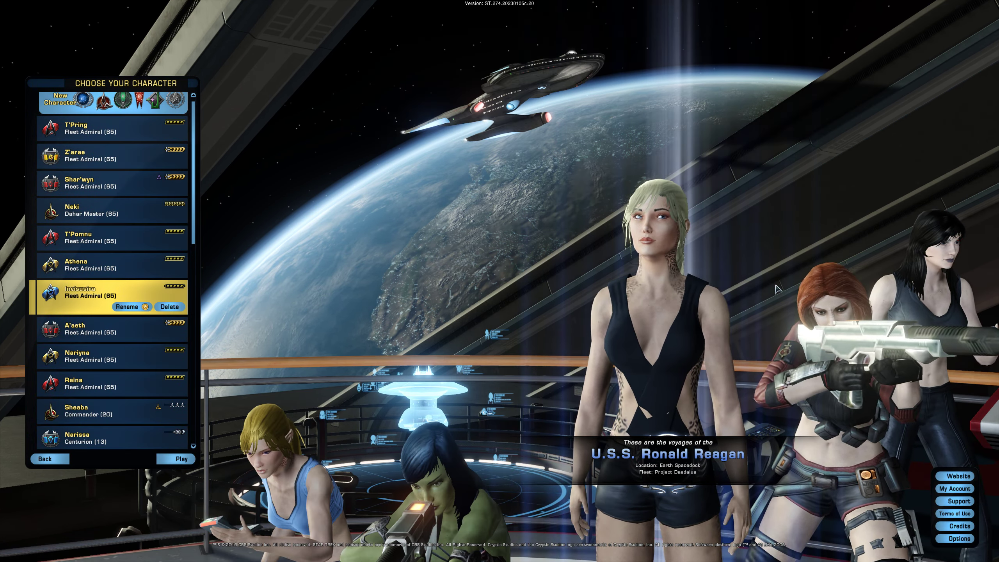
{"action": "left_click", "coordinate": [102, 384]}
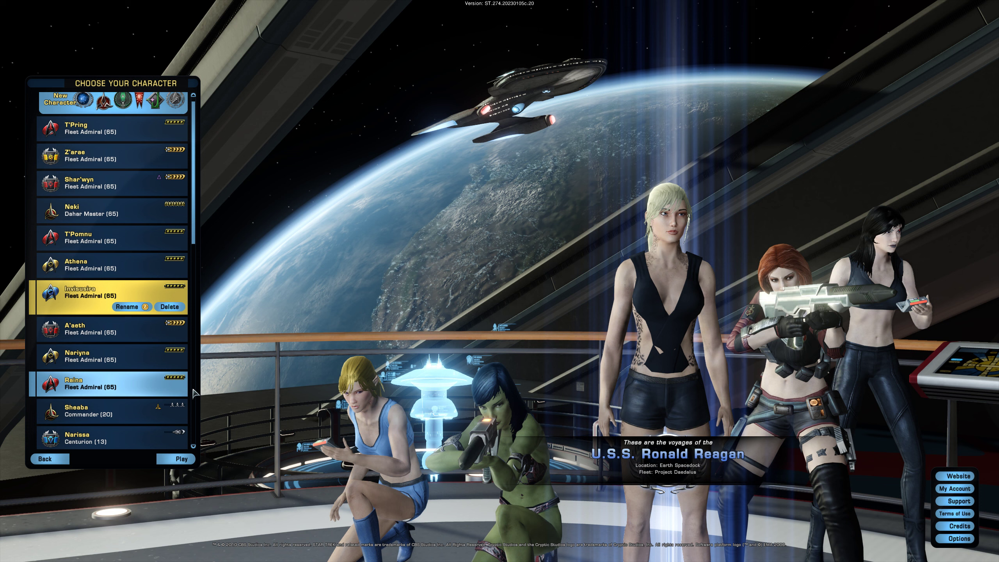
{"action": "left_click", "coordinate": [89, 374]}
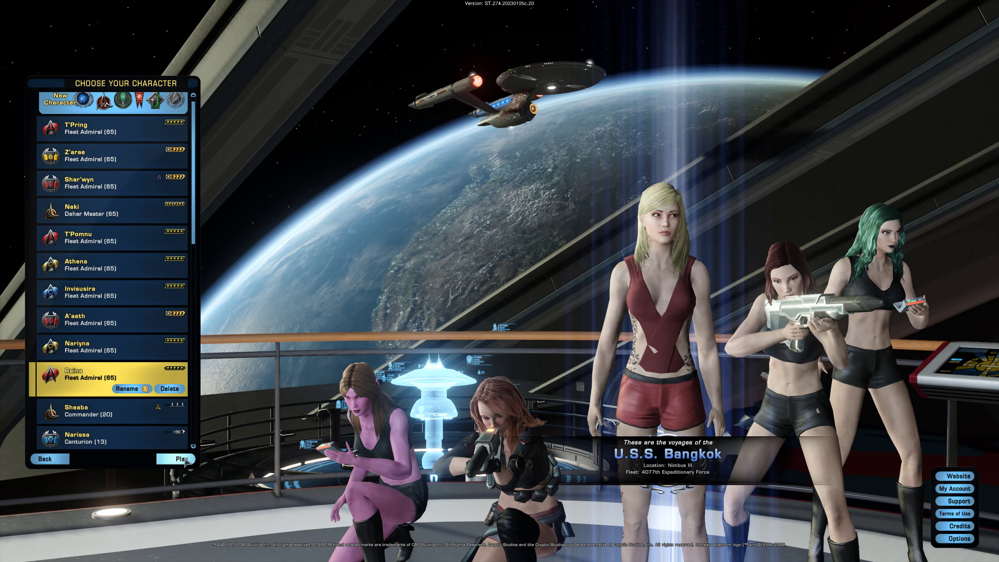
{"action": "left_click", "coordinate": [179, 458]}
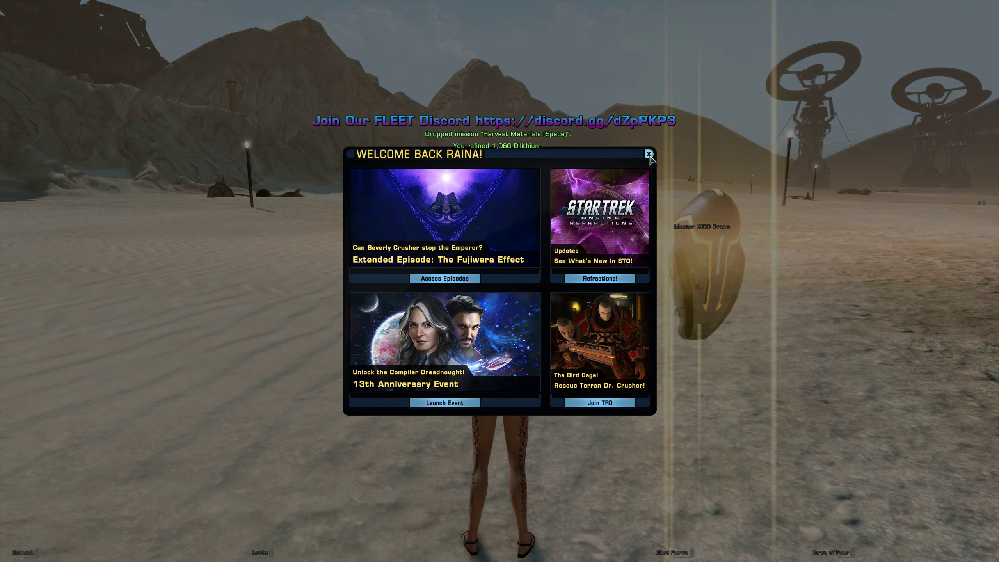
Dismiss the welcome window, transfer Raina to Nimbus III instance #3 and close the map.
{"action": "left_click", "coordinate": [649, 154]}
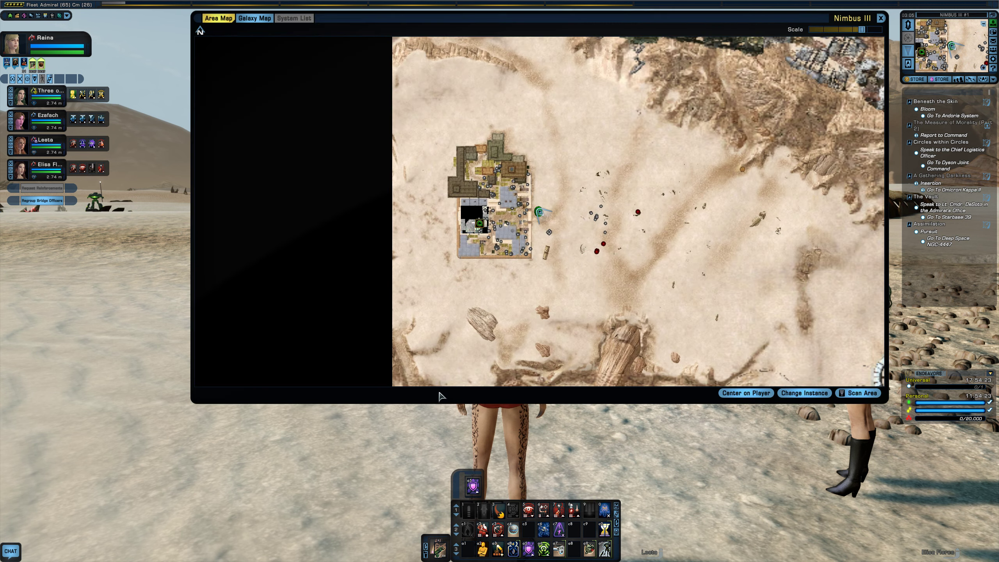
{"action": "left_click", "coordinate": [803, 392]}
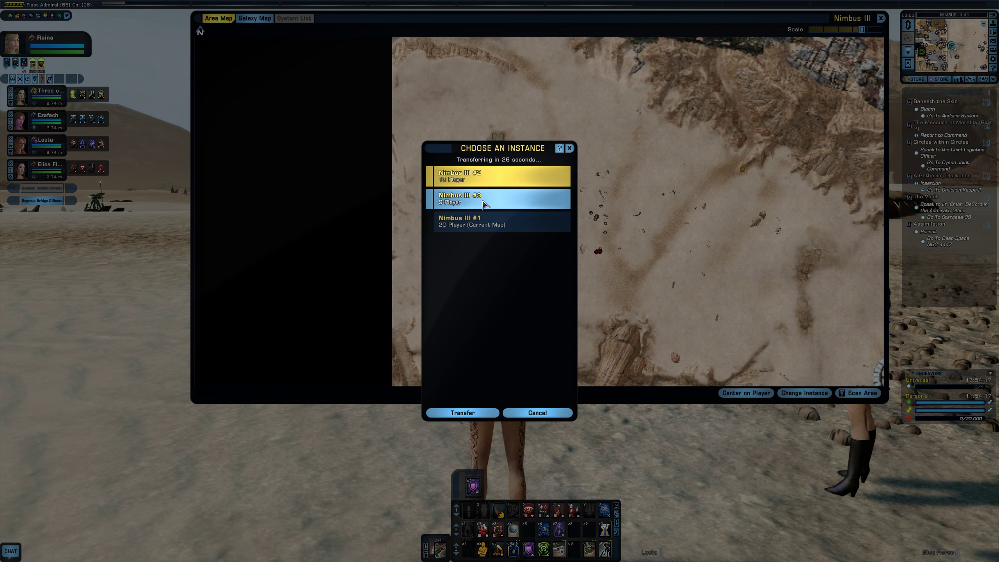
{"action": "left_click", "coordinate": [460, 412]}
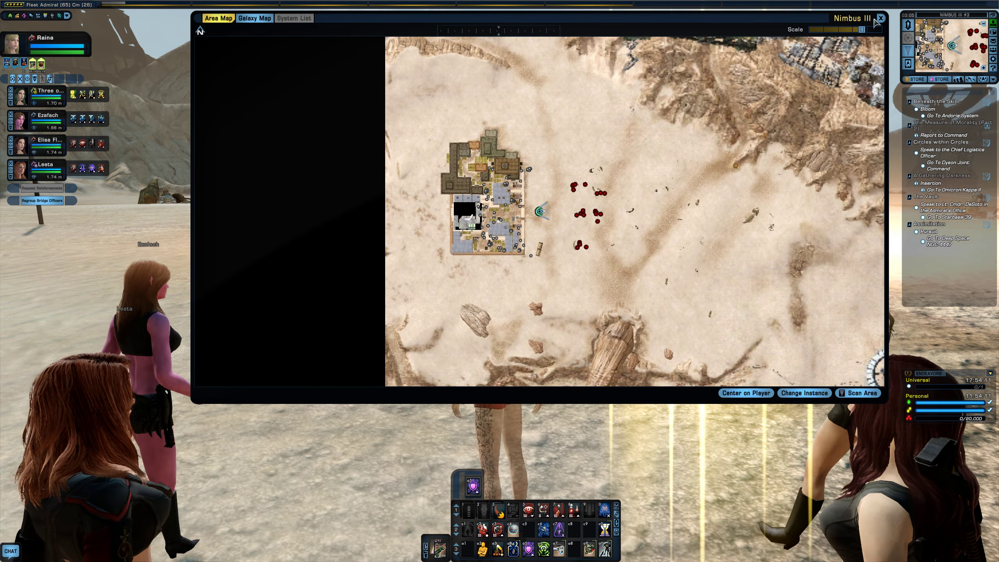
{"action": "left_click", "coordinate": [878, 18]}
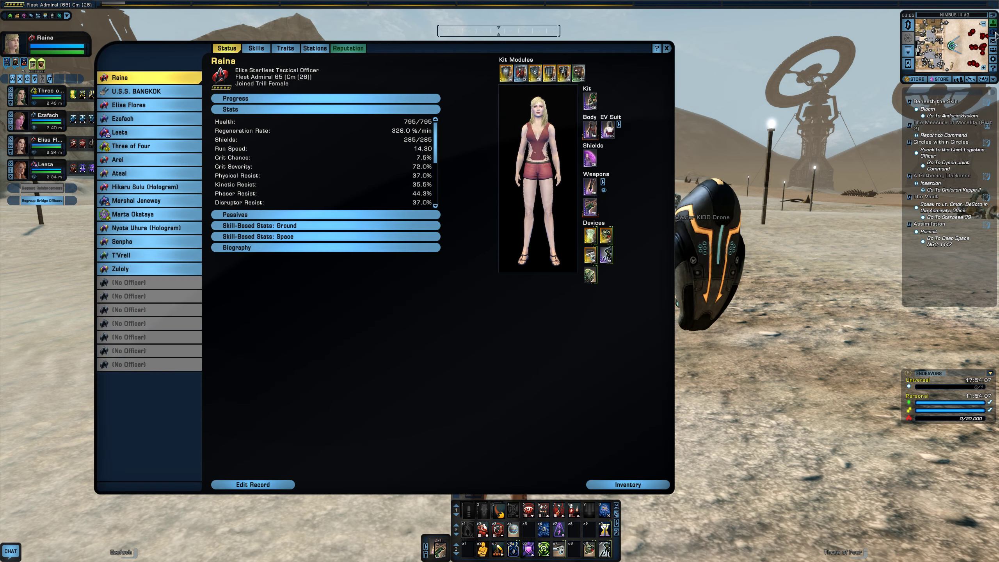
Inspect the inventory beside Raina's status sheet, then close both windows.
{"action": "left_click", "coordinate": [627, 484]}
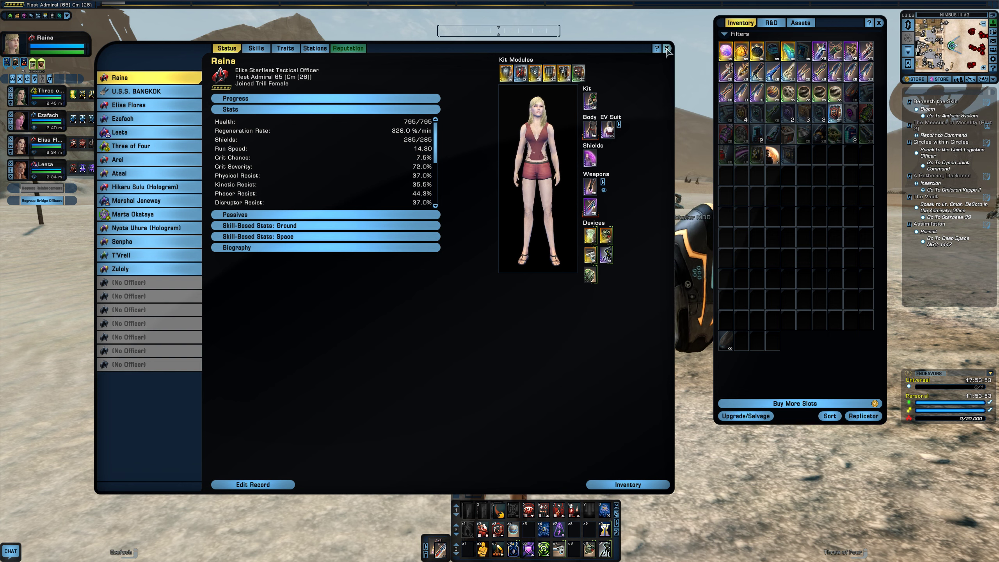
{"action": "left_click", "coordinate": [667, 50]}
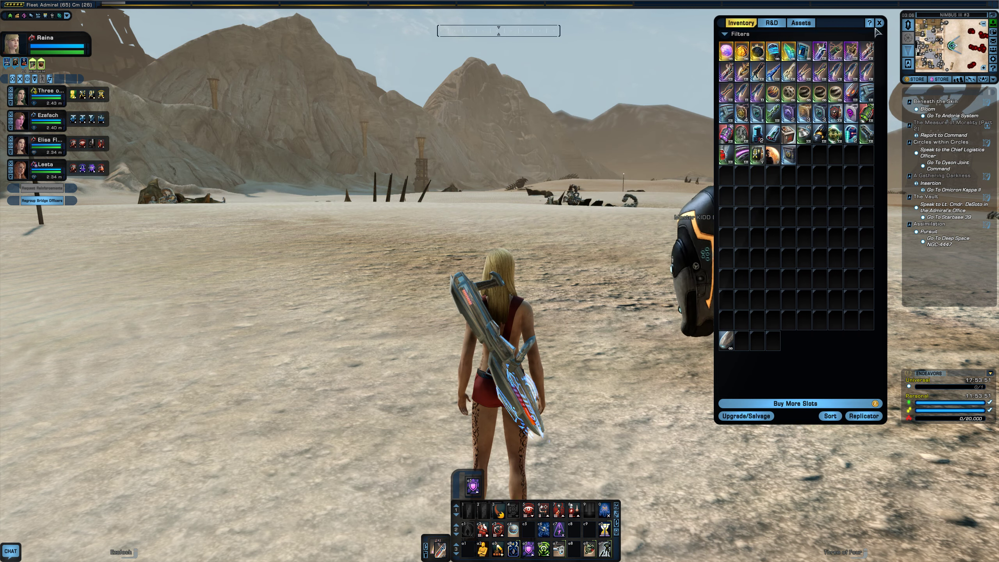
{"action": "left_click", "coordinate": [879, 23]}
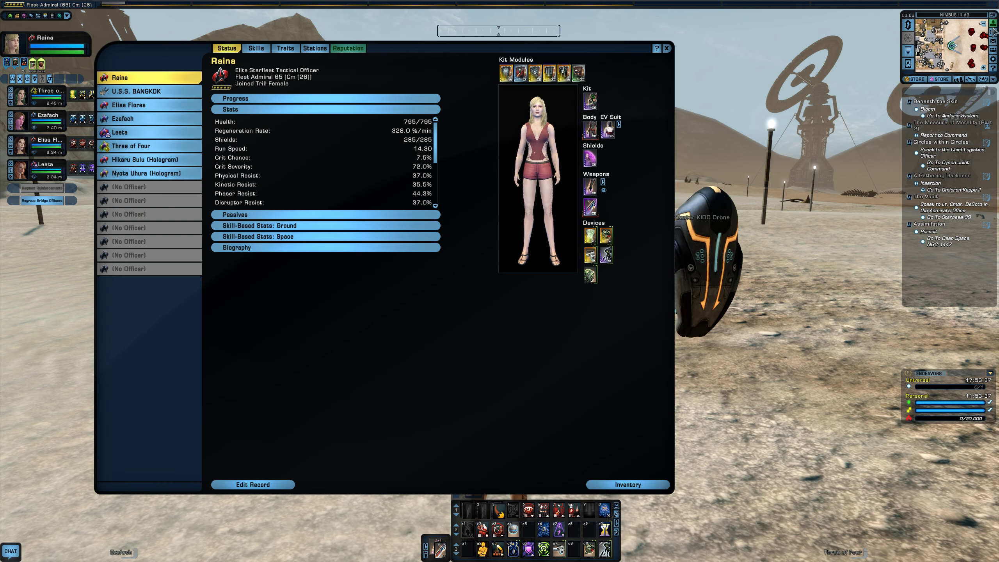
Equip the Radan Tribble in place of the Nukera Tribble device, then close status and inventory.
{"action": "left_click", "coordinate": [627, 484]}
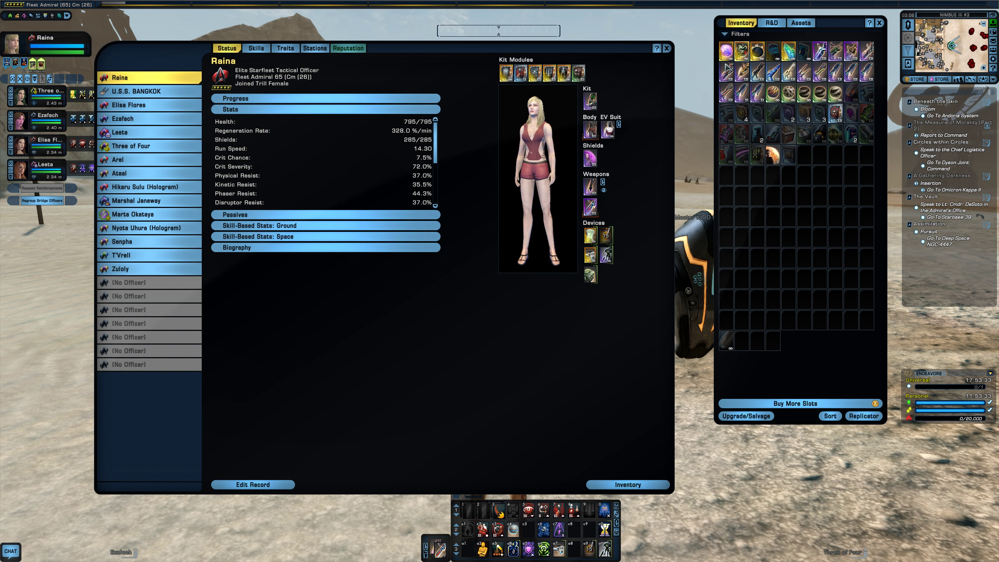
{"action": "mouse_move", "coordinate": [725, 50]}
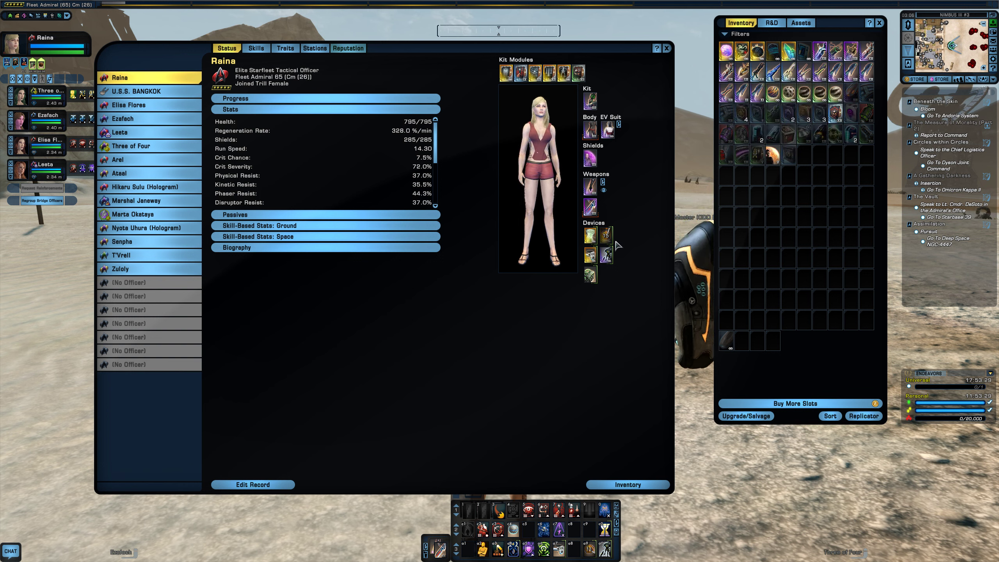
{"action": "mouse_move", "coordinate": [604, 236]}
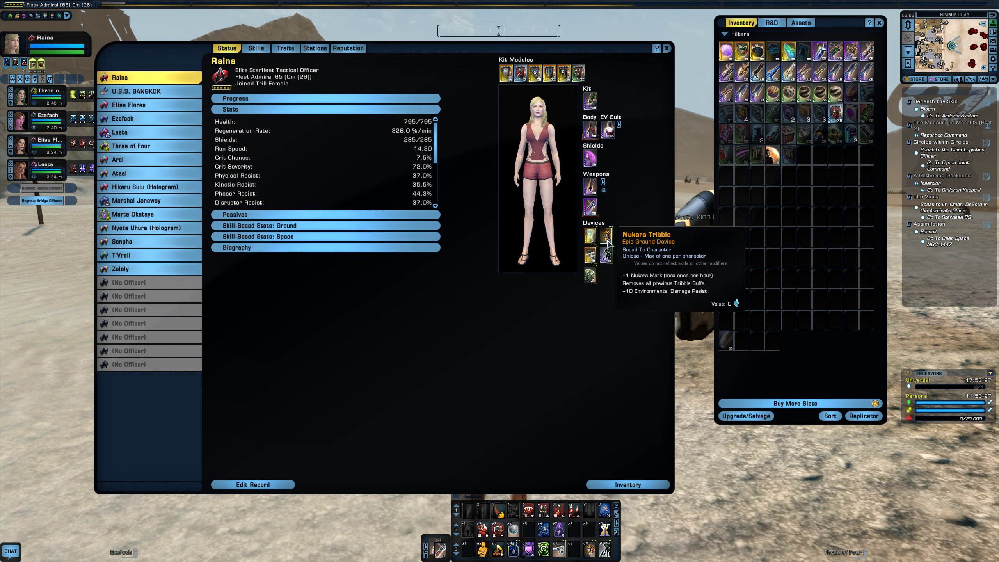
{"action": "mouse_move", "coordinate": [618, 294]}
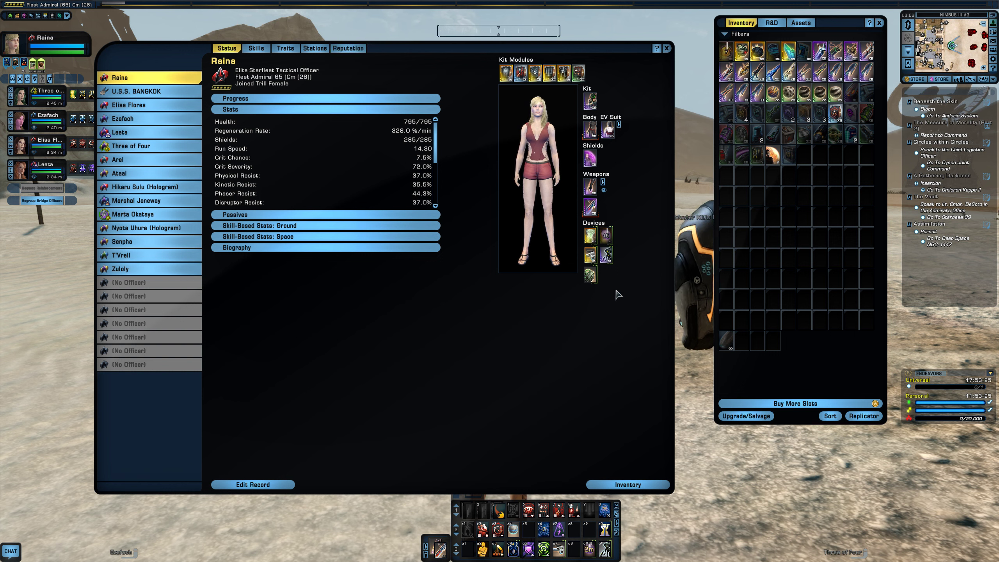
{"action": "mouse_move", "coordinate": [605, 235]}
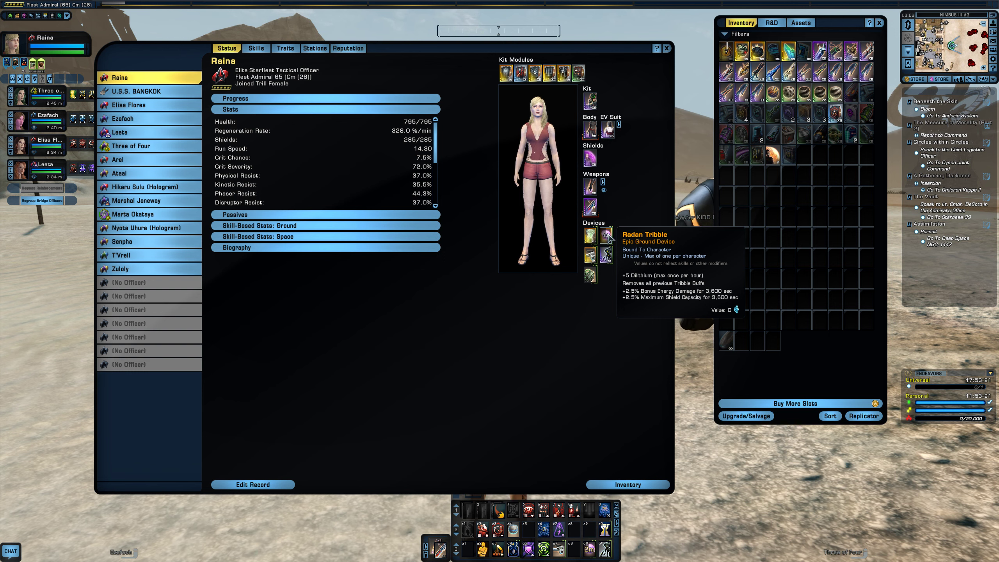
{"action": "left_click", "coordinate": [667, 47]}
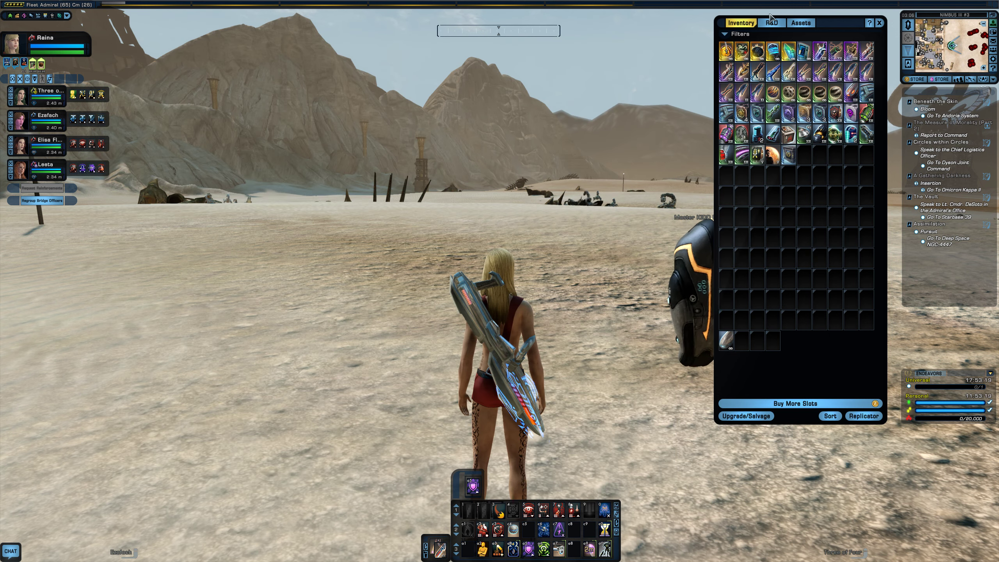
{"action": "left_click", "coordinate": [878, 22]}
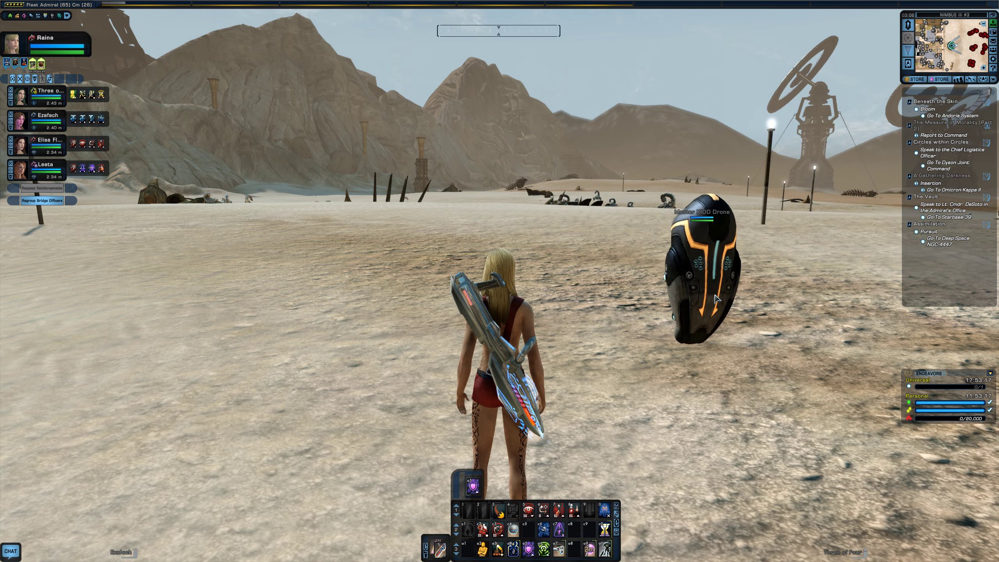